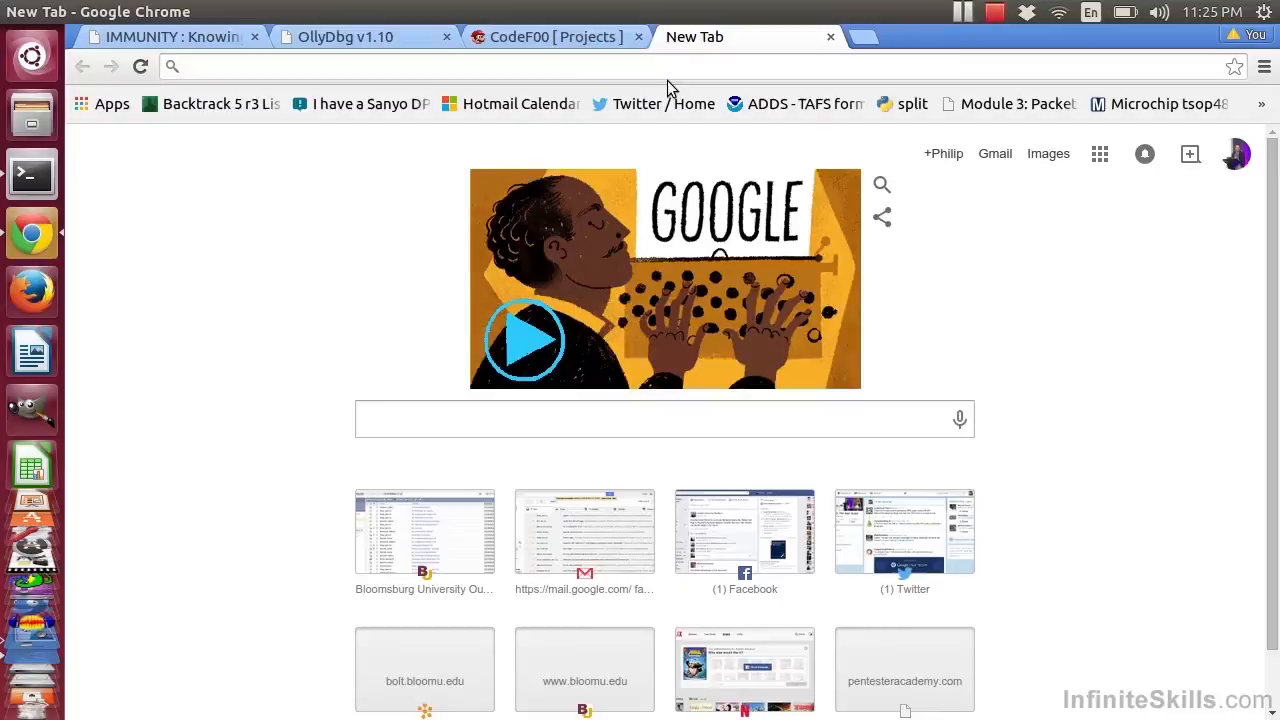
Go to sourceforge.net/projects/x64dbg and start downloading the latest x64_dbg snapshot.
{"action": "type", "text": "sourceforge.net/projects/x64dbg"}
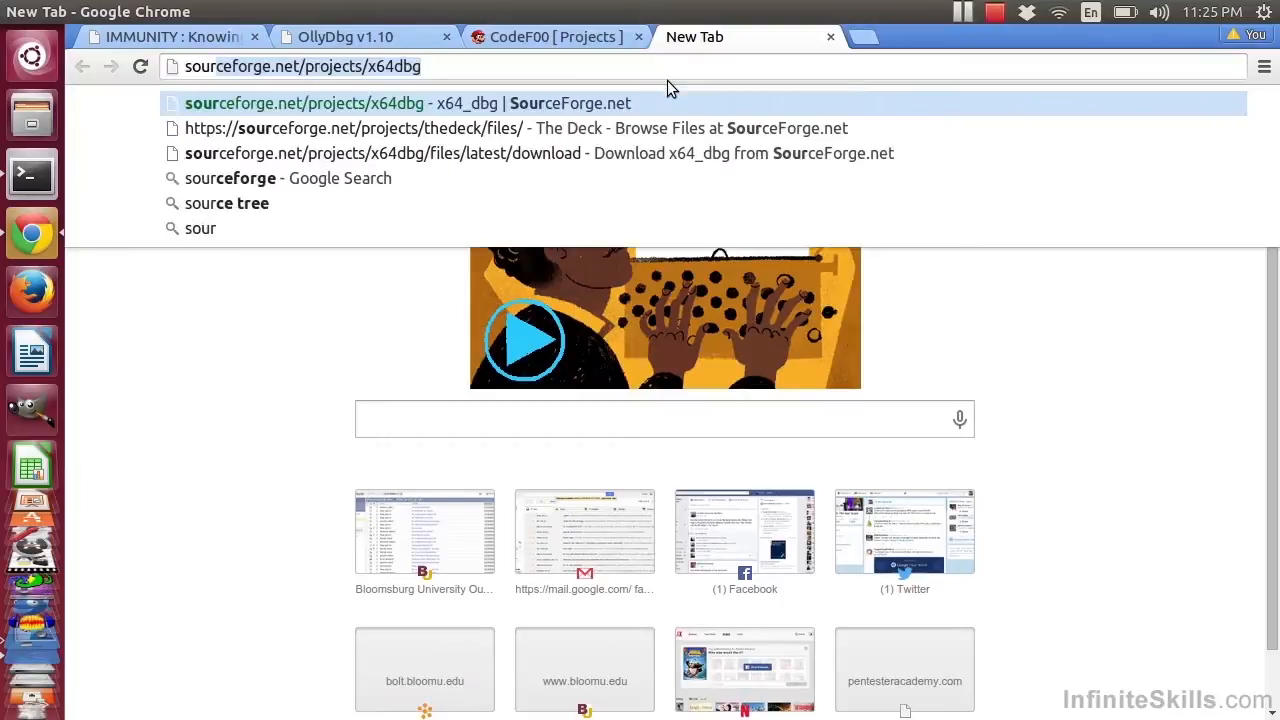
{"action": "key", "text": "Return"}
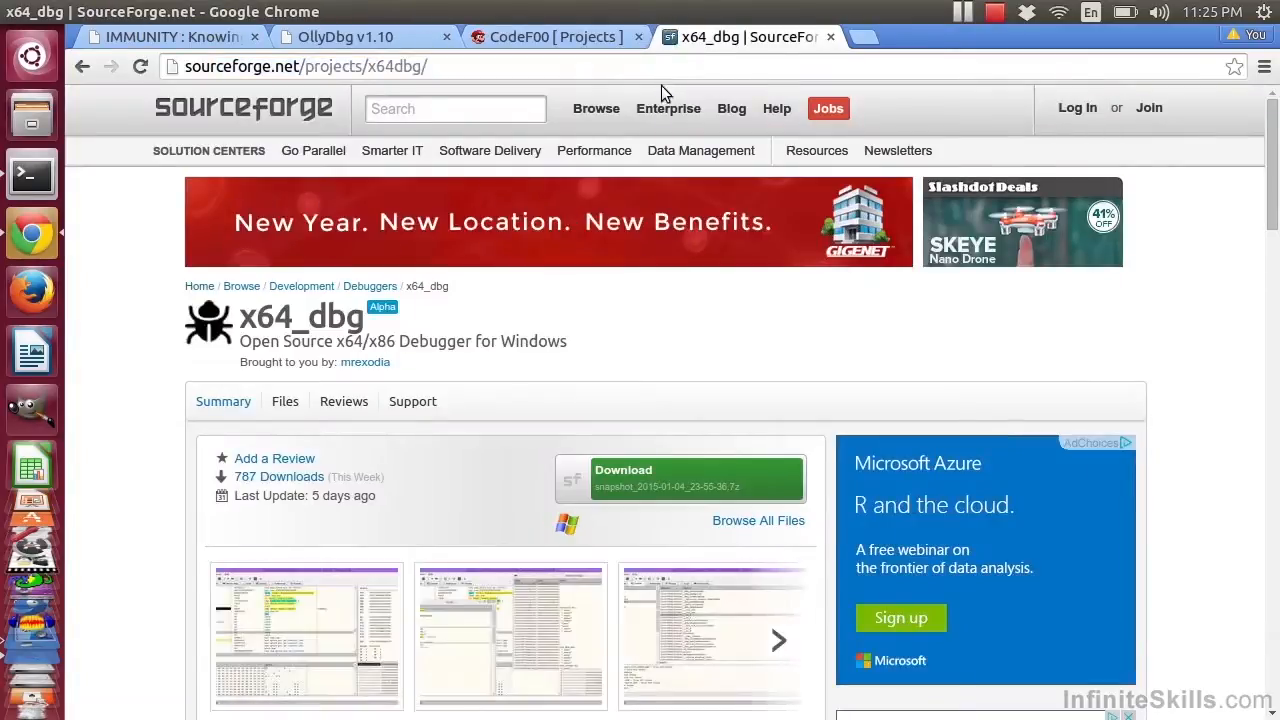
{"action": "mouse_move", "coordinate": [722, 488]}
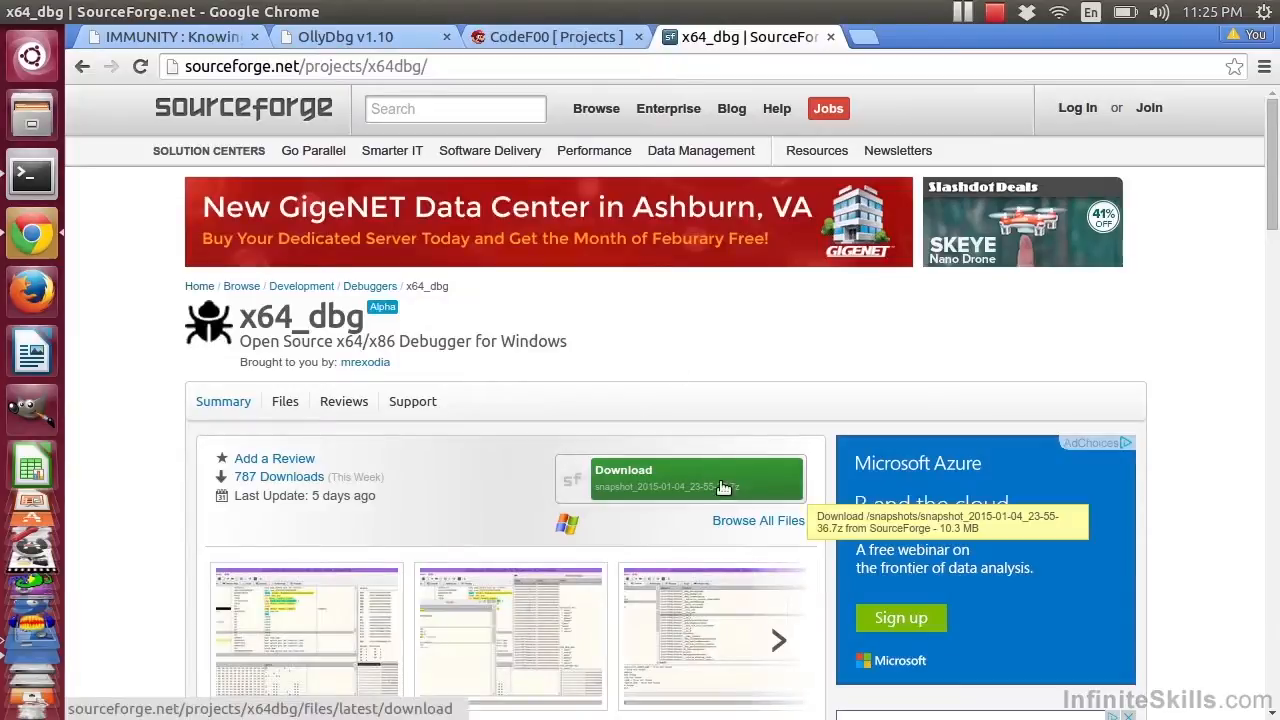
{"action": "left_click", "coordinate": [696, 478]}
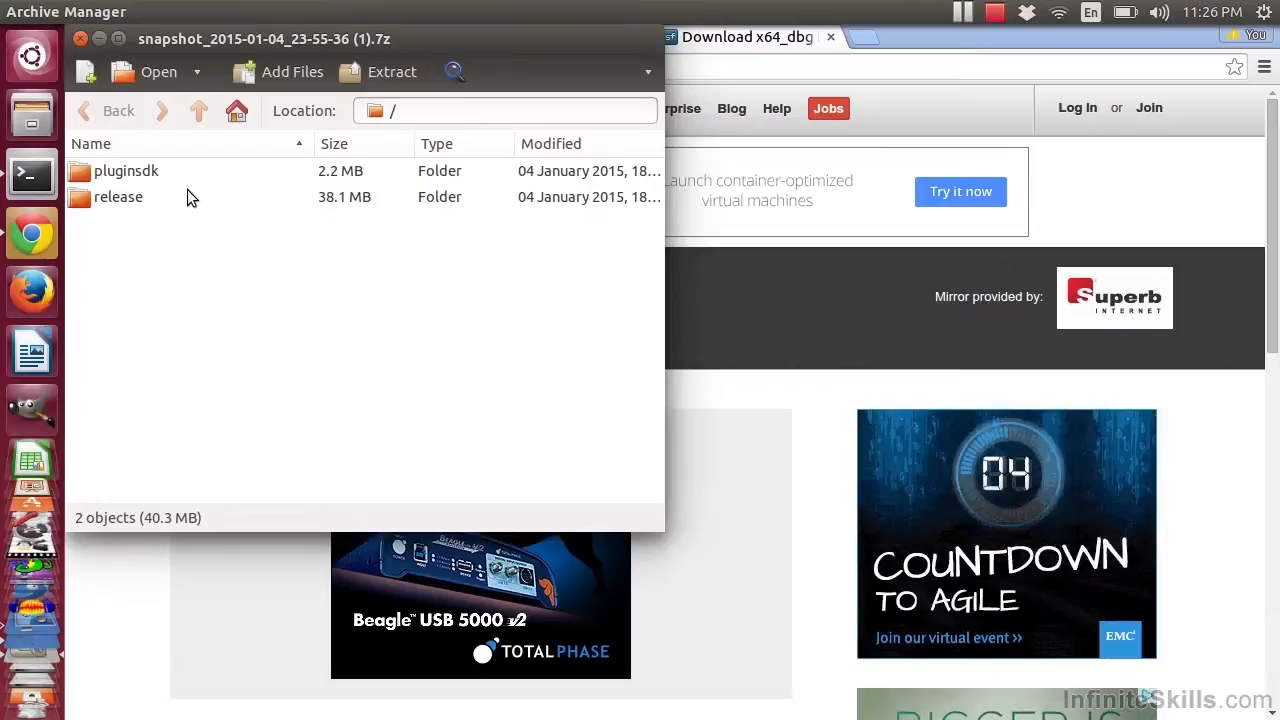
{"action": "mouse_move", "coordinate": [376, 90]}
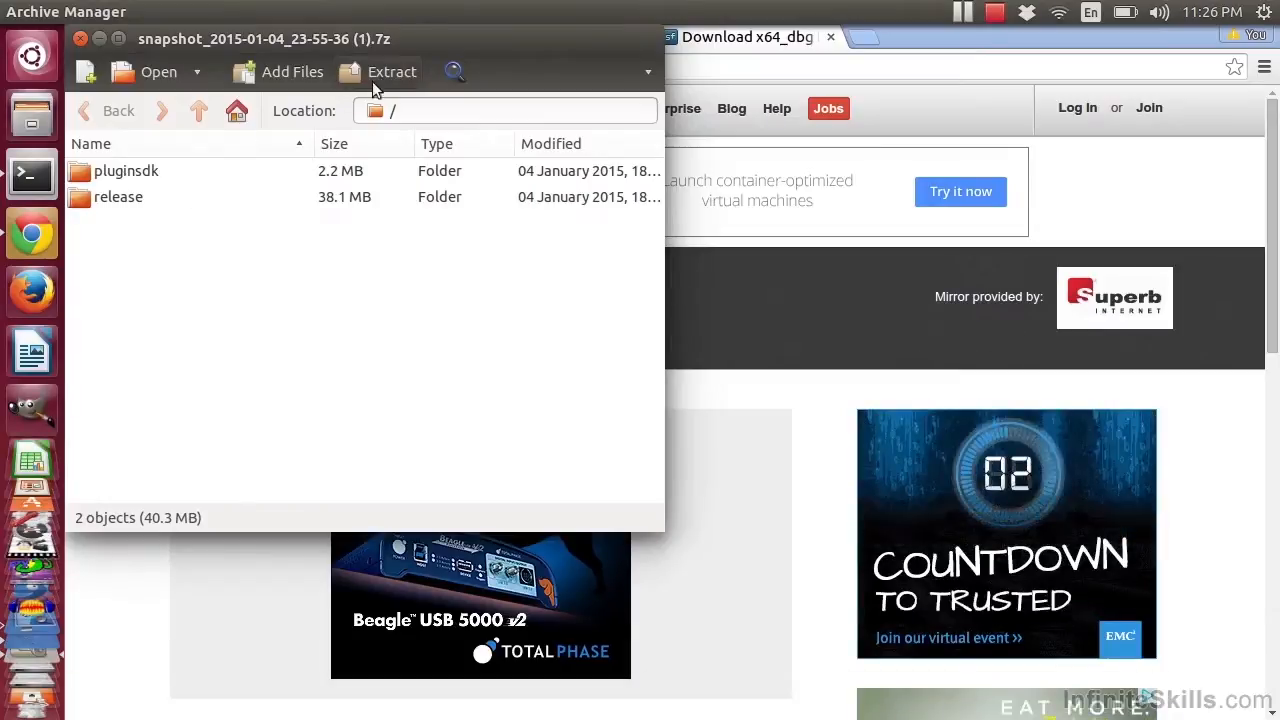
{"action": "mouse_move", "coordinate": [380, 72]}
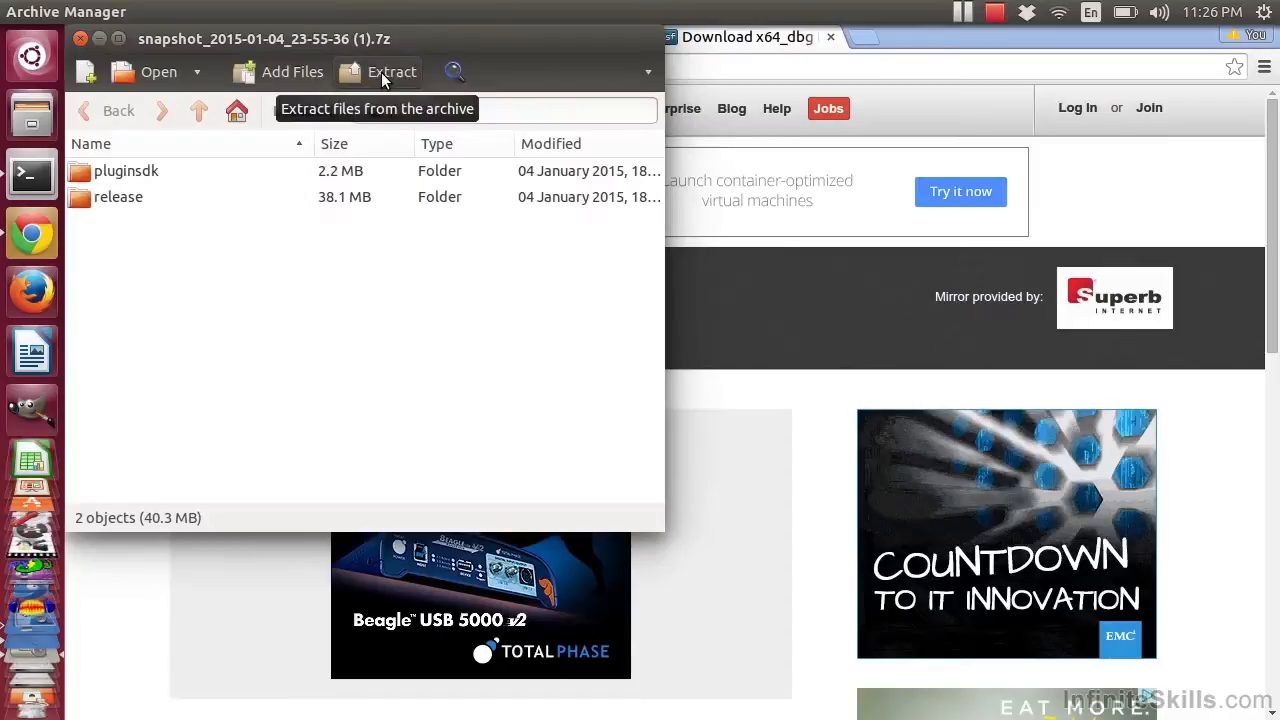
Extract the snapshot archive into the home x64dbg folder.
{"action": "left_click", "coordinate": [392, 72]}
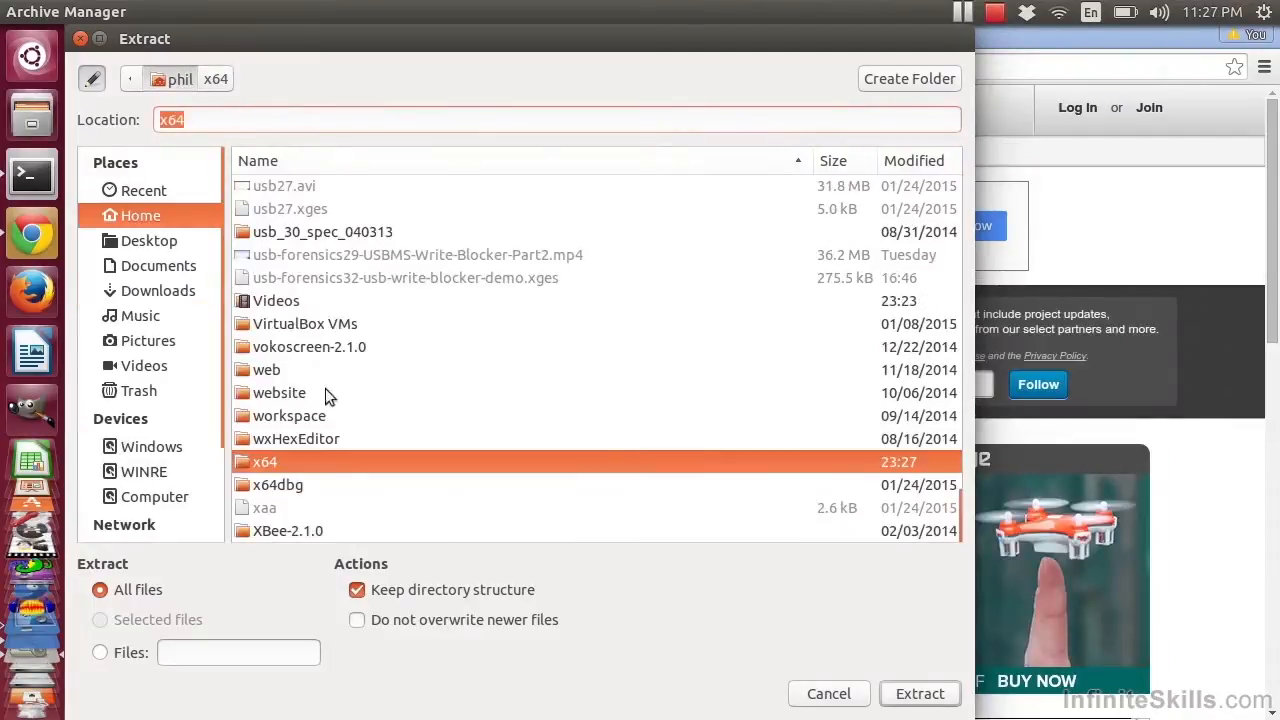
{"action": "left_click", "coordinate": [278, 486]}
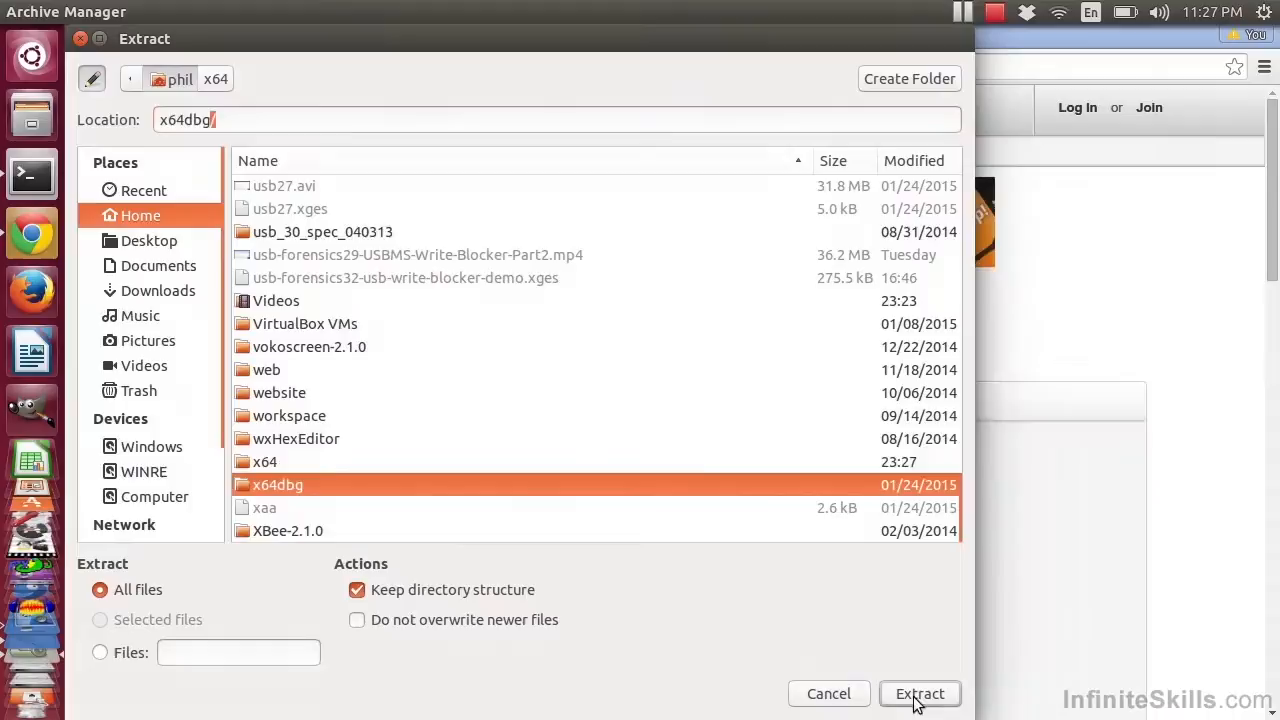
{"action": "left_click", "coordinate": [920, 692]}
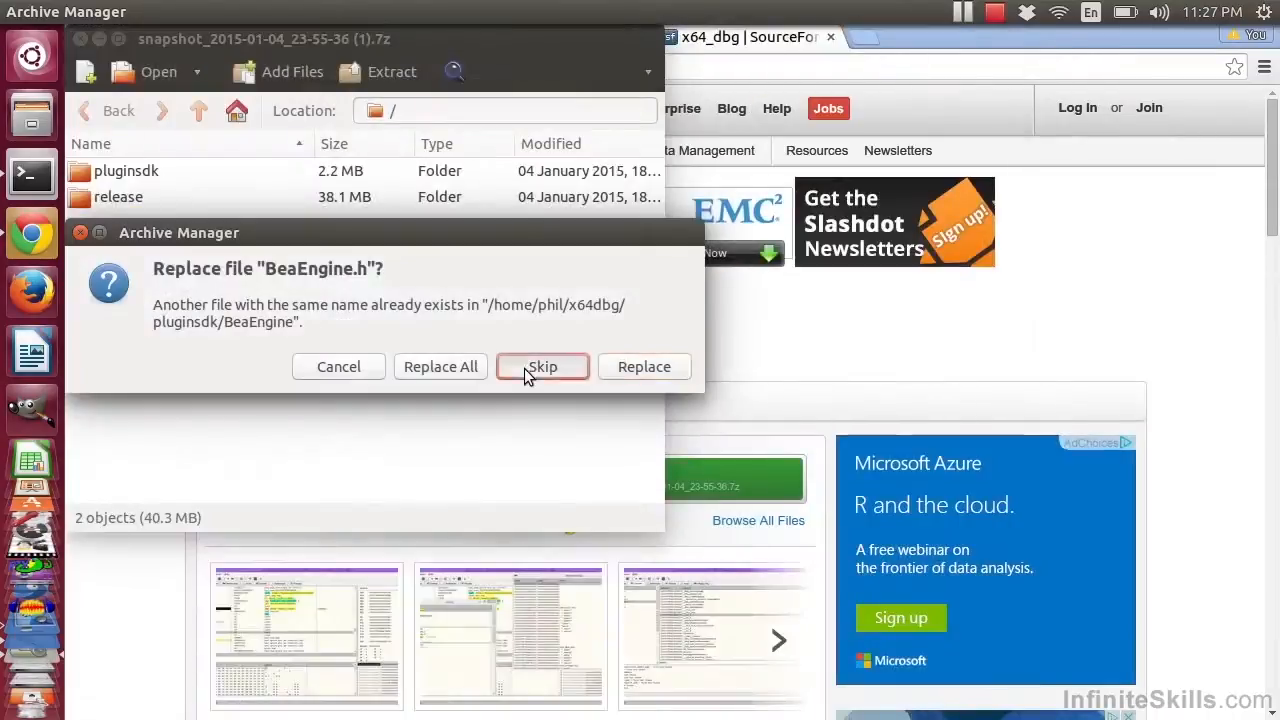
Skip replacing the existing BeaEngine.h and basic_types.h files and dismiss the last prompt.
{"action": "left_click", "coordinate": [542, 366]}
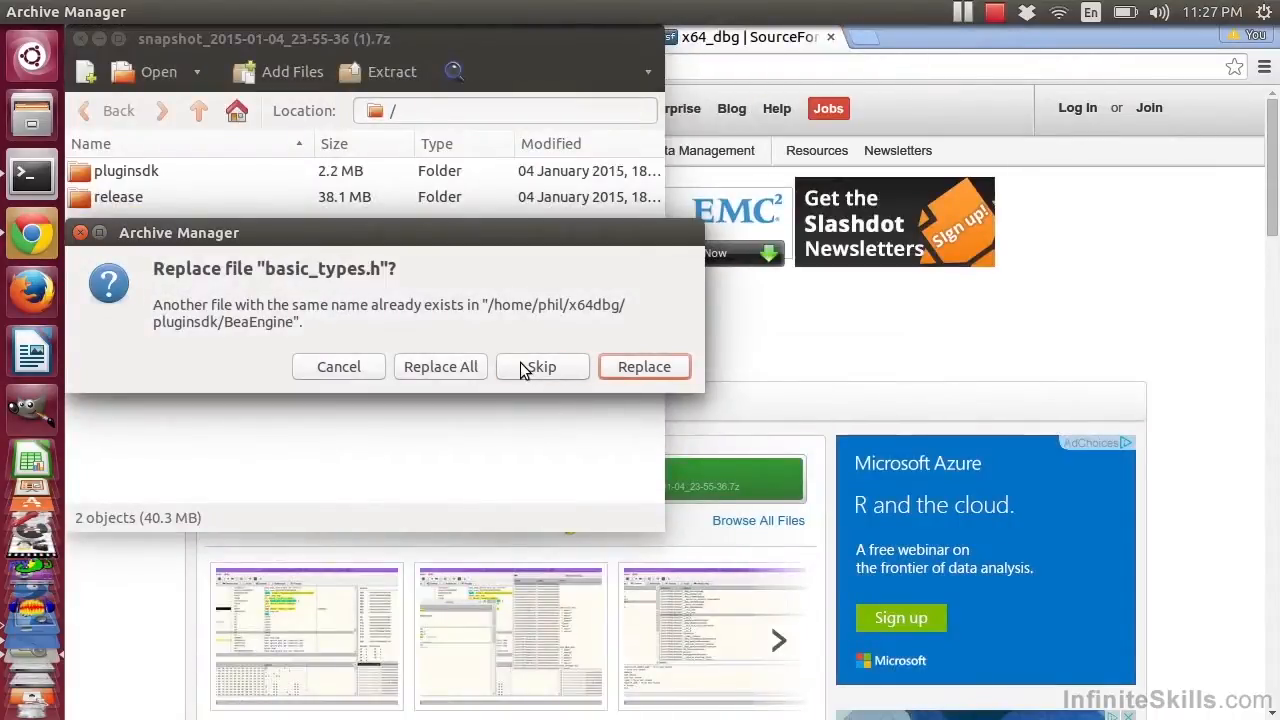
{"action": "left_click", "coordinate": [540, 366]}
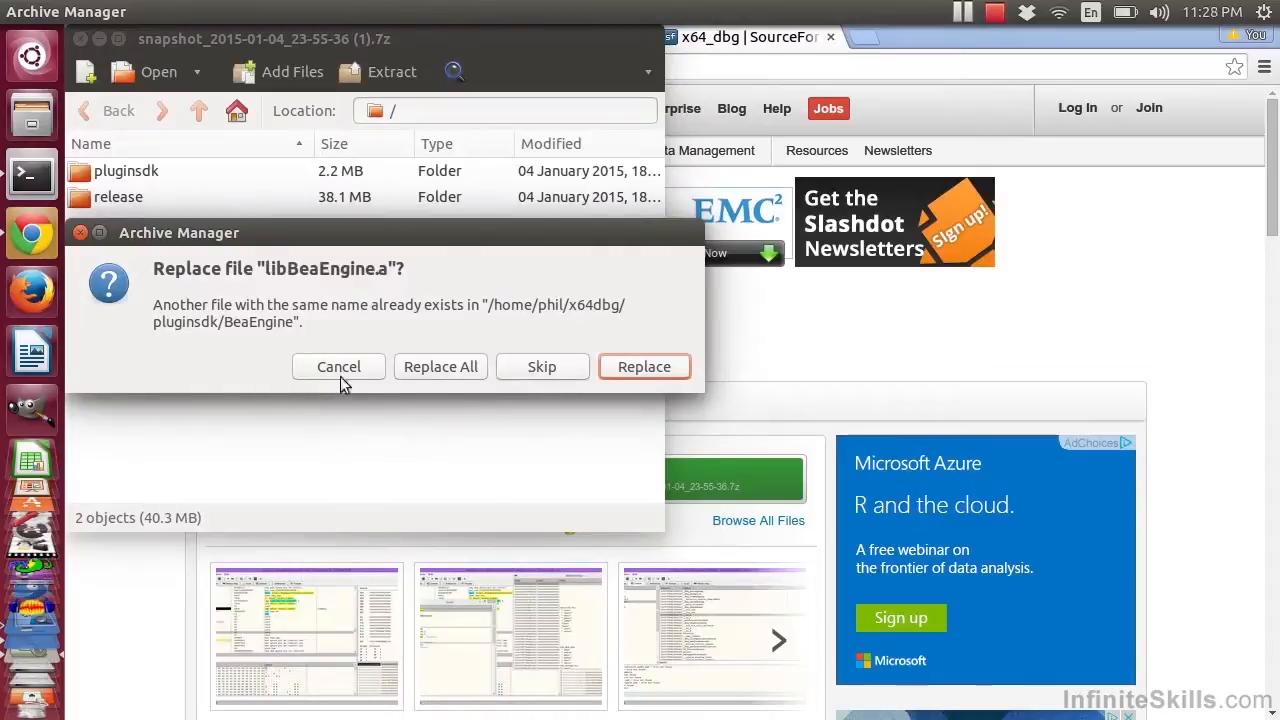
{"action": "left_click", "coordinate": [338, 366]}
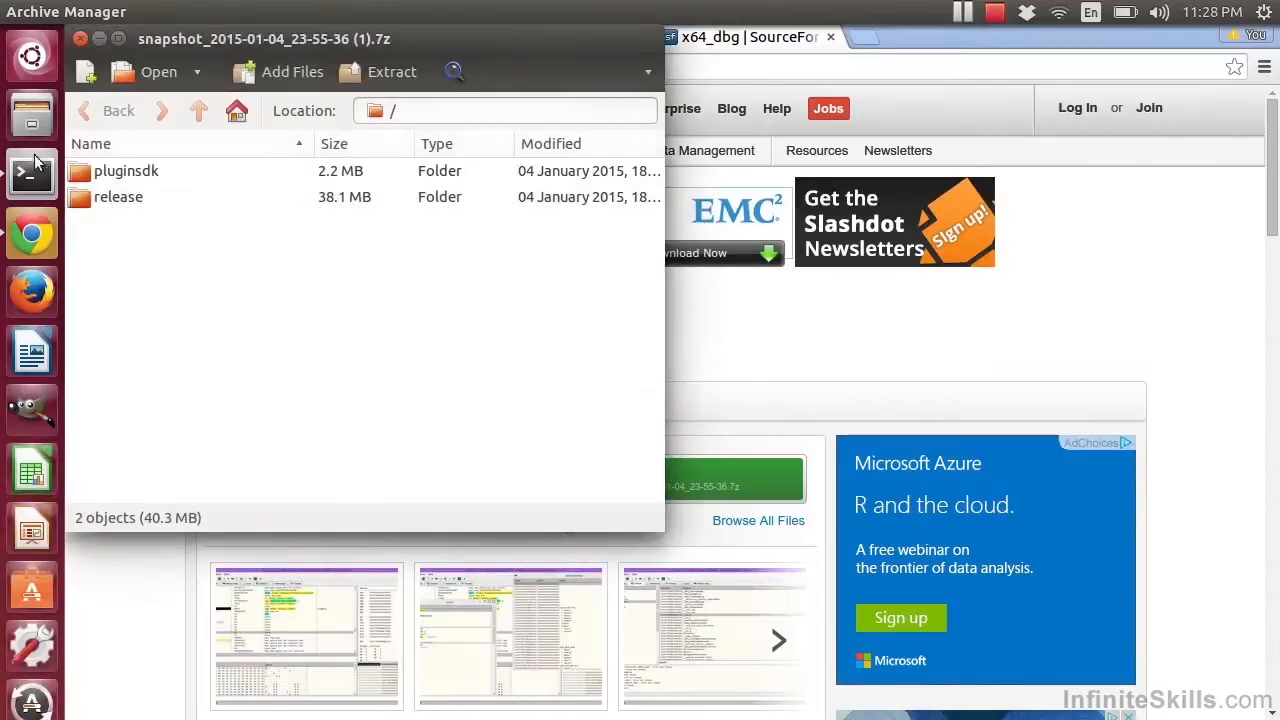
In Terminal, change into the x64dbg release/x32 folder and list the 32-bit debugger files.
{"action": "left_click", "coordinate": [32, 176]}
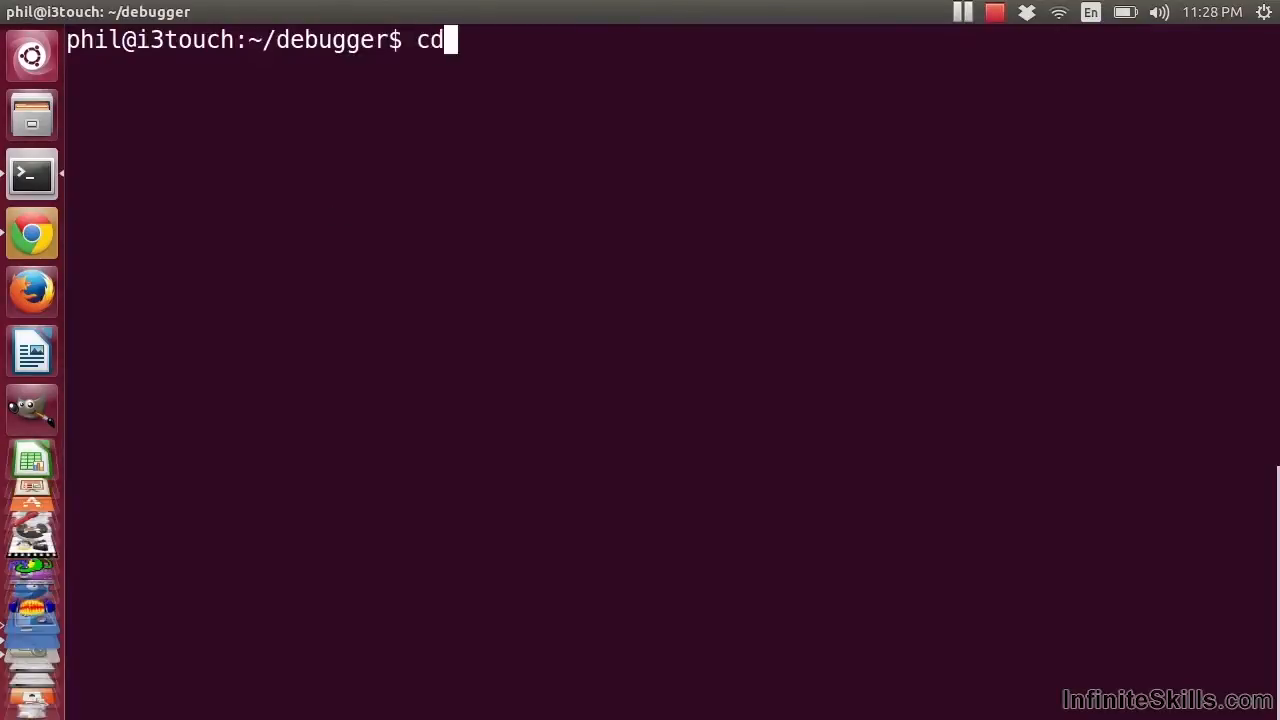
{"action": "key", "text": "Return"}
{"action": "type", "text": "cd x64dbg/"}
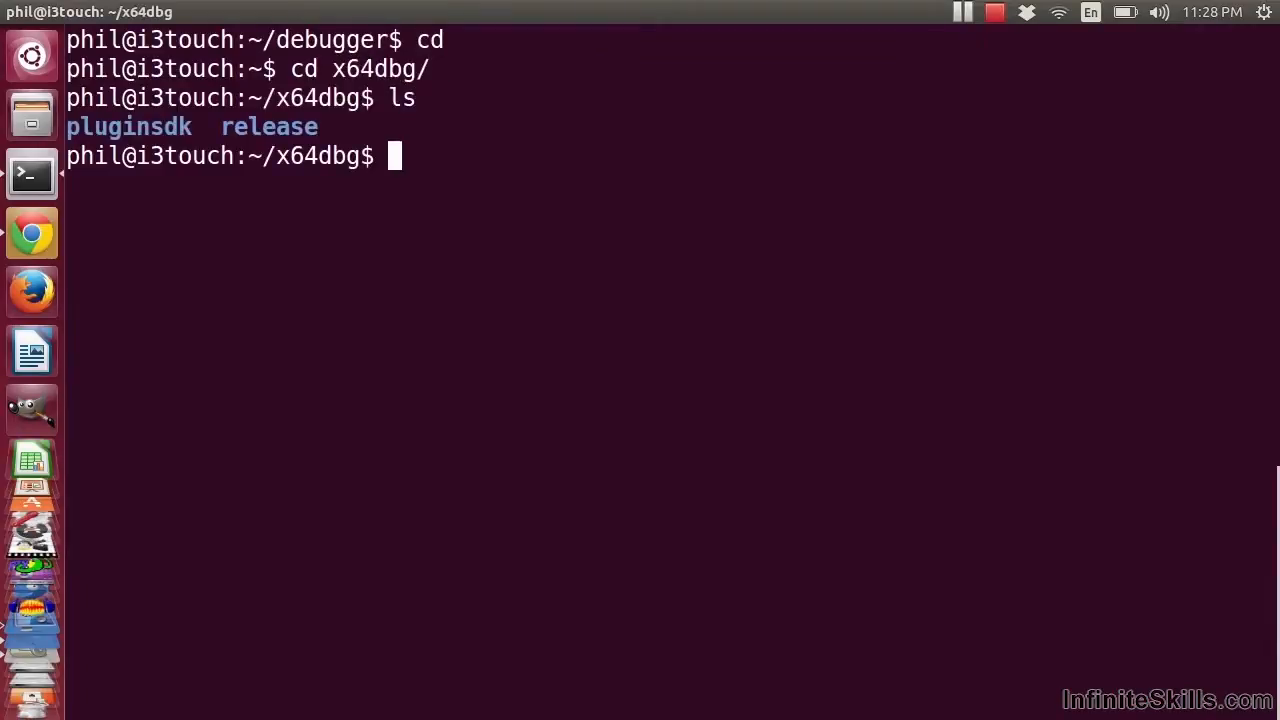
{"action": "type", "text": "cd release"}
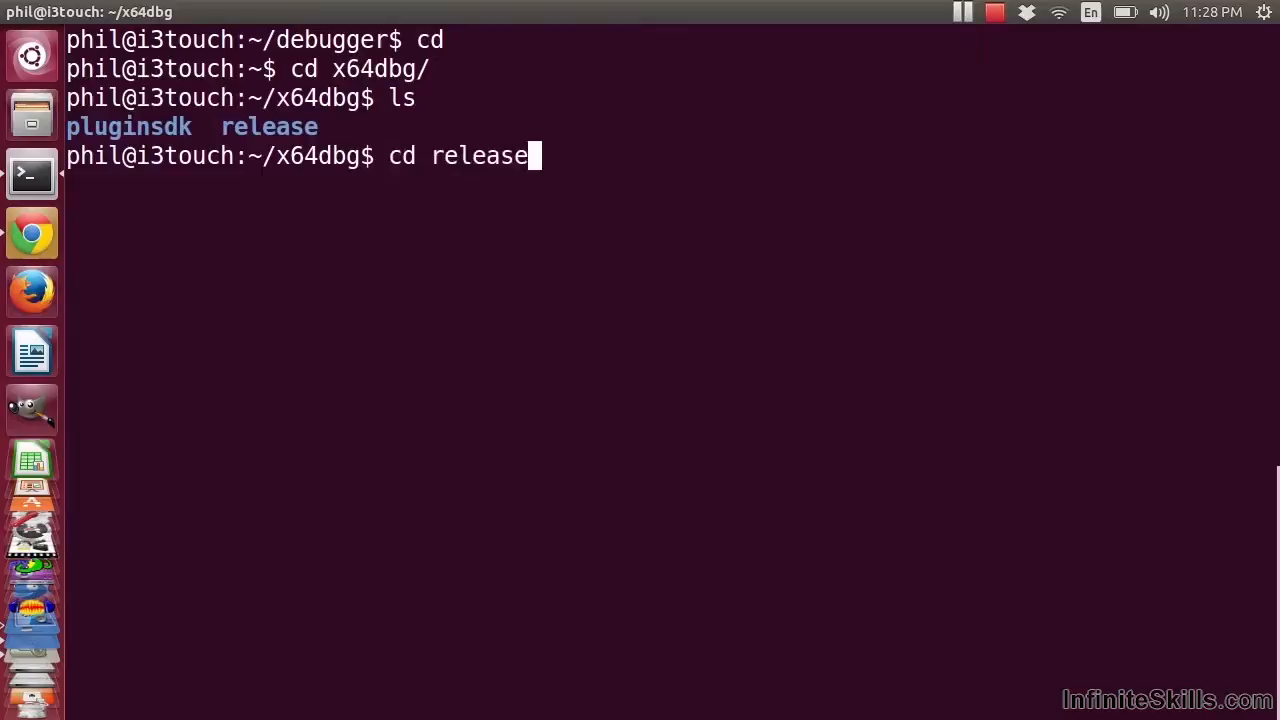
{"action": "key", "text": "Return"}
{"action": "type", "text": "ls"}
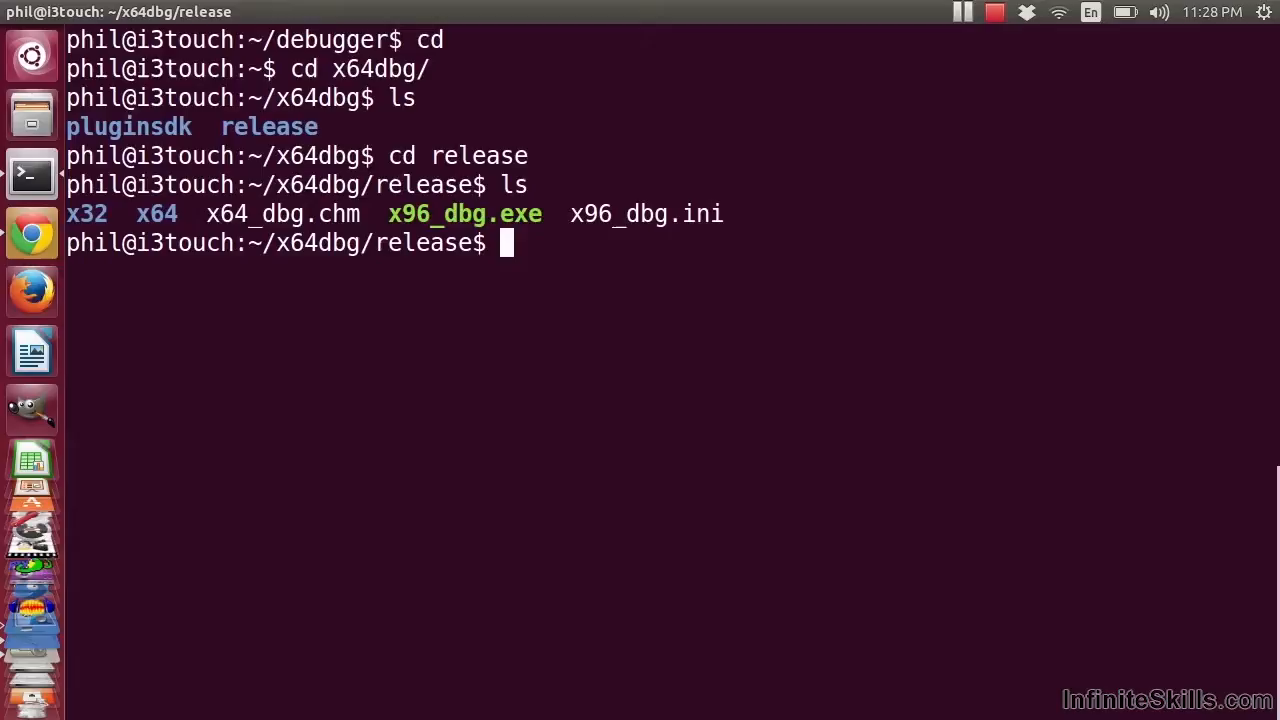
{"action": "type", "text": "cd x3"}
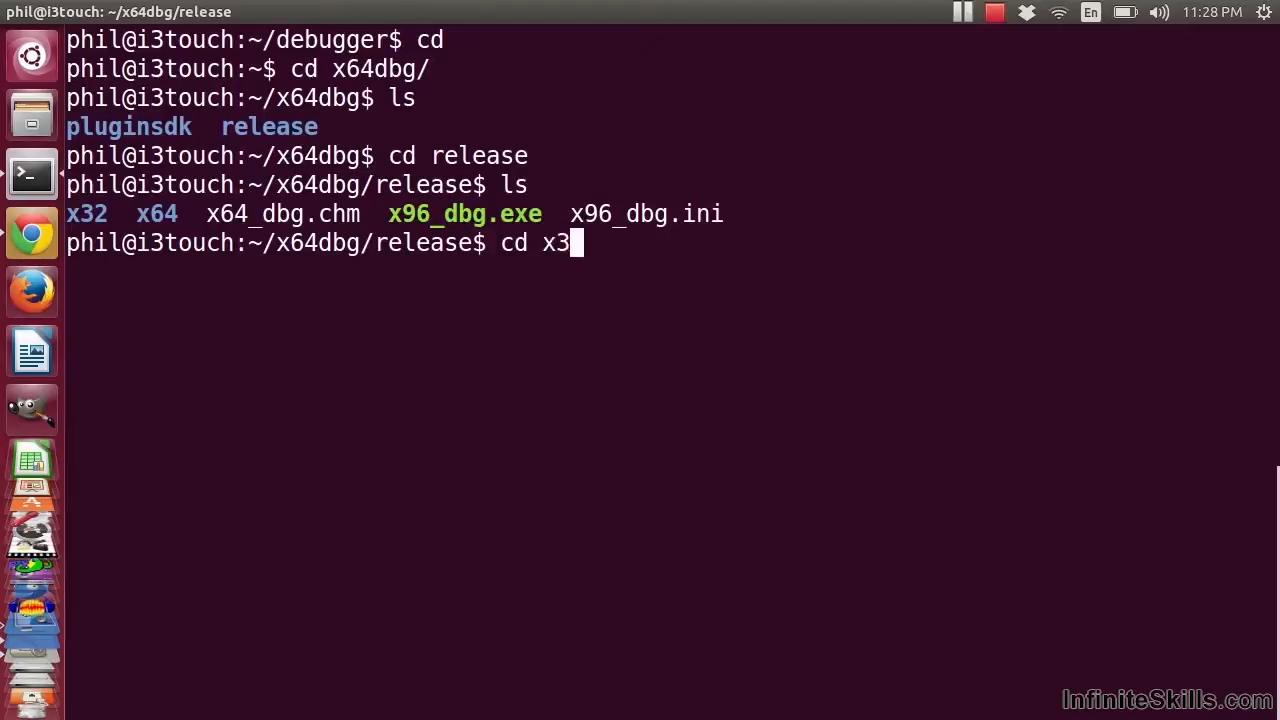
{"action": "key", "text": "Return"}
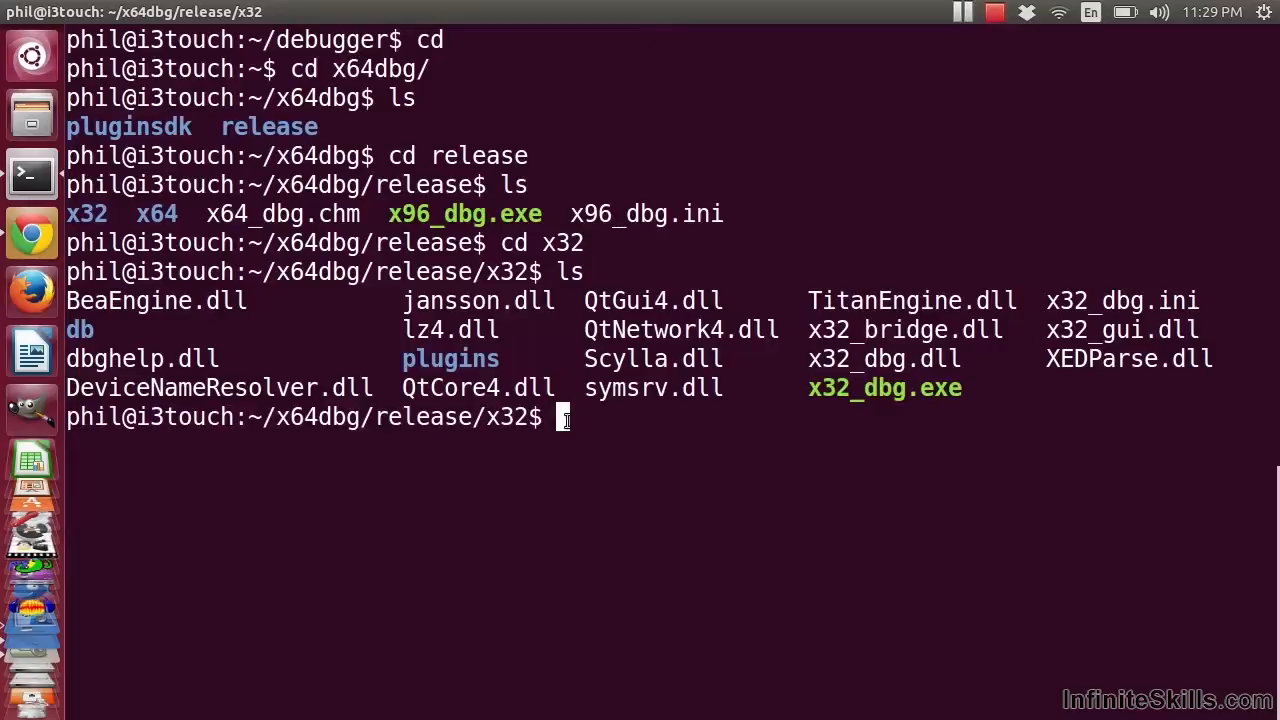
Make all .exe files in the x32 folder executable with chmod +x *.exe.
{"action": "type", "text": "ch"}
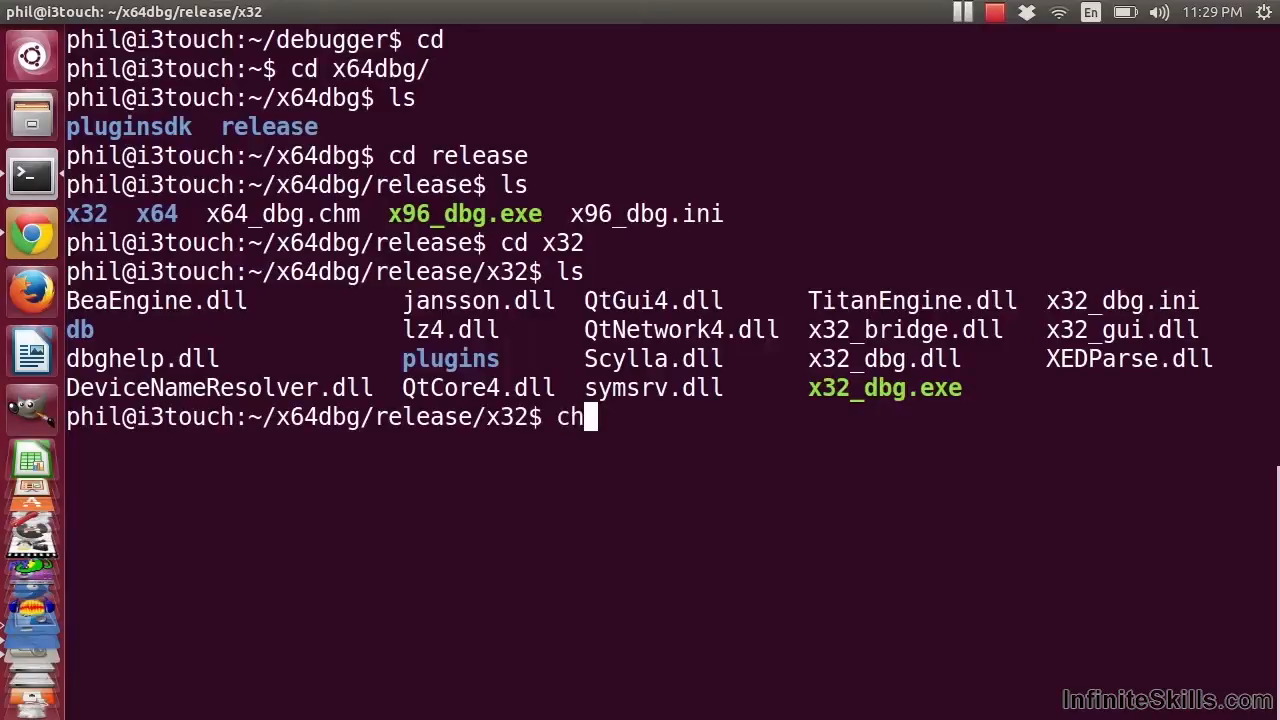
{"action": "type", "text": "mod"}
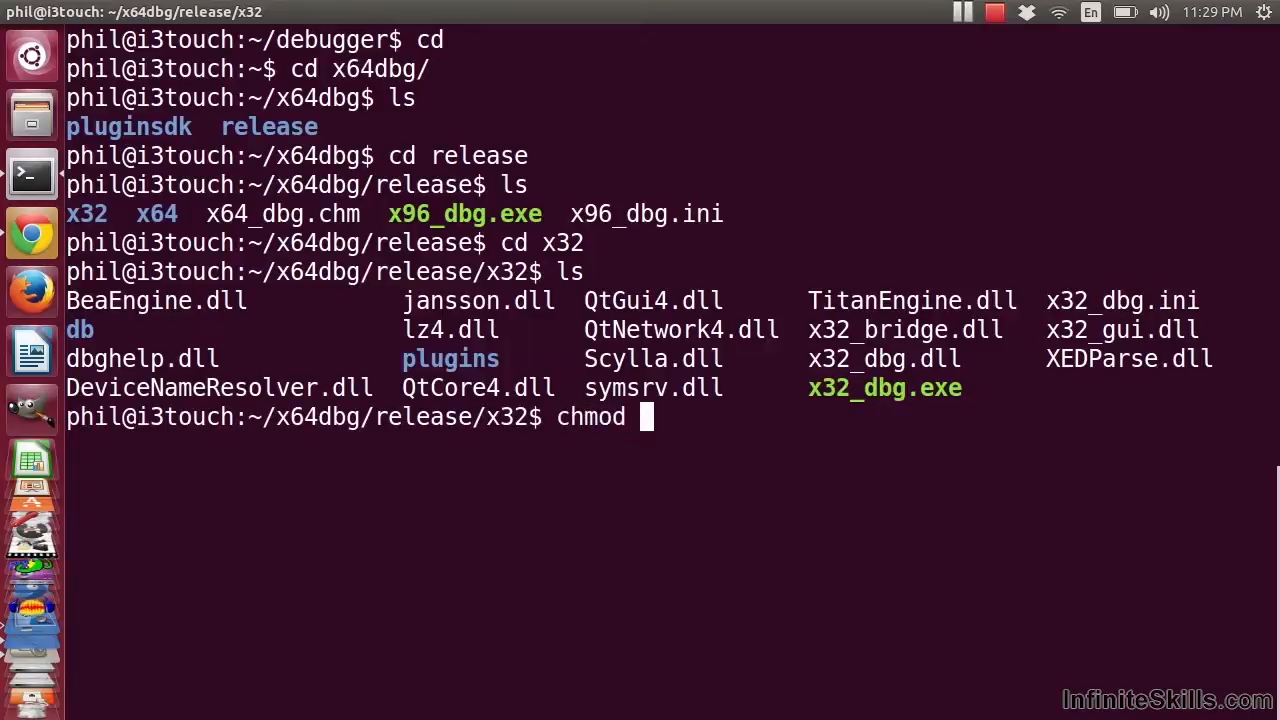
{"action": "type", "text": "+x"}
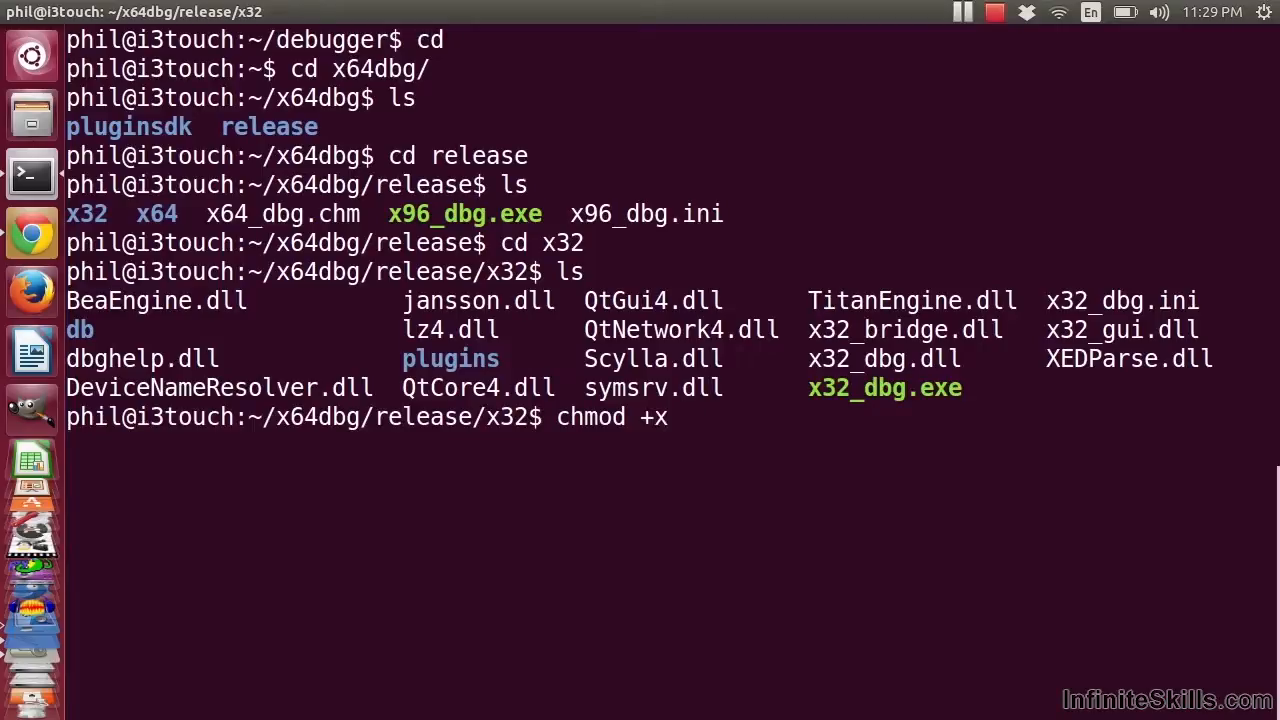
{"action": "type", "text": "*.e"}
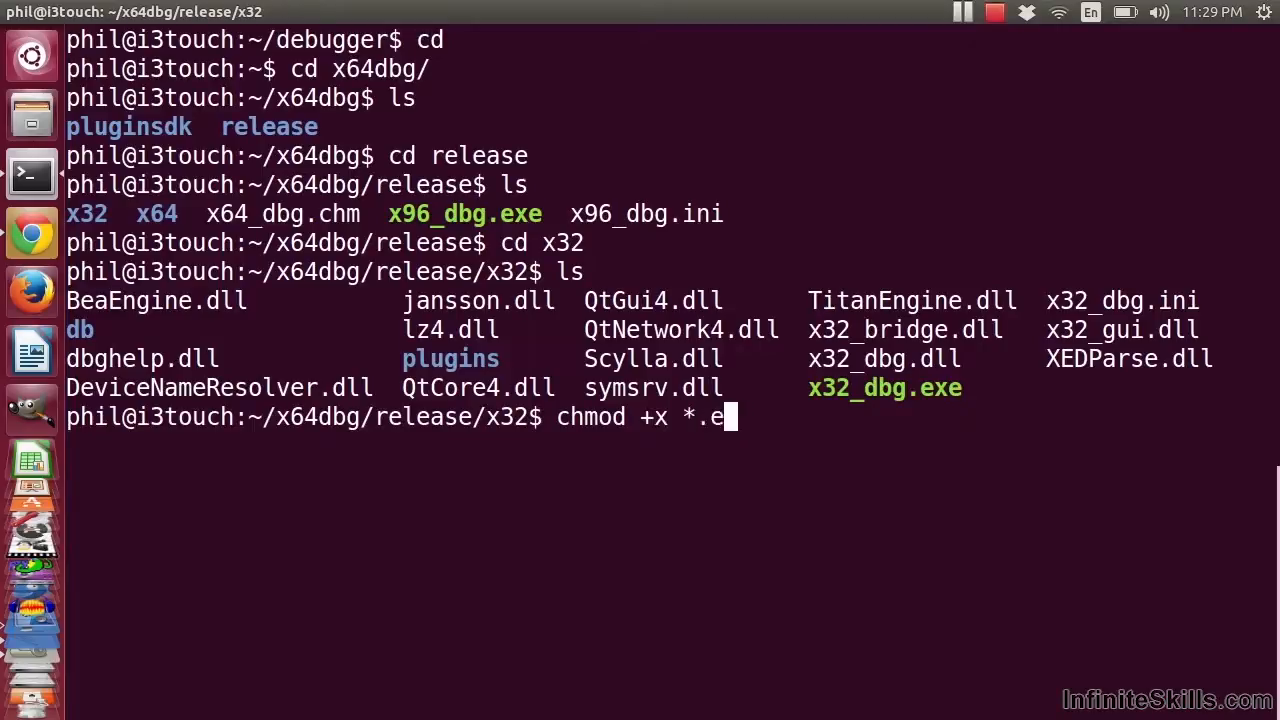
{"action": "key", "text": "Return"}
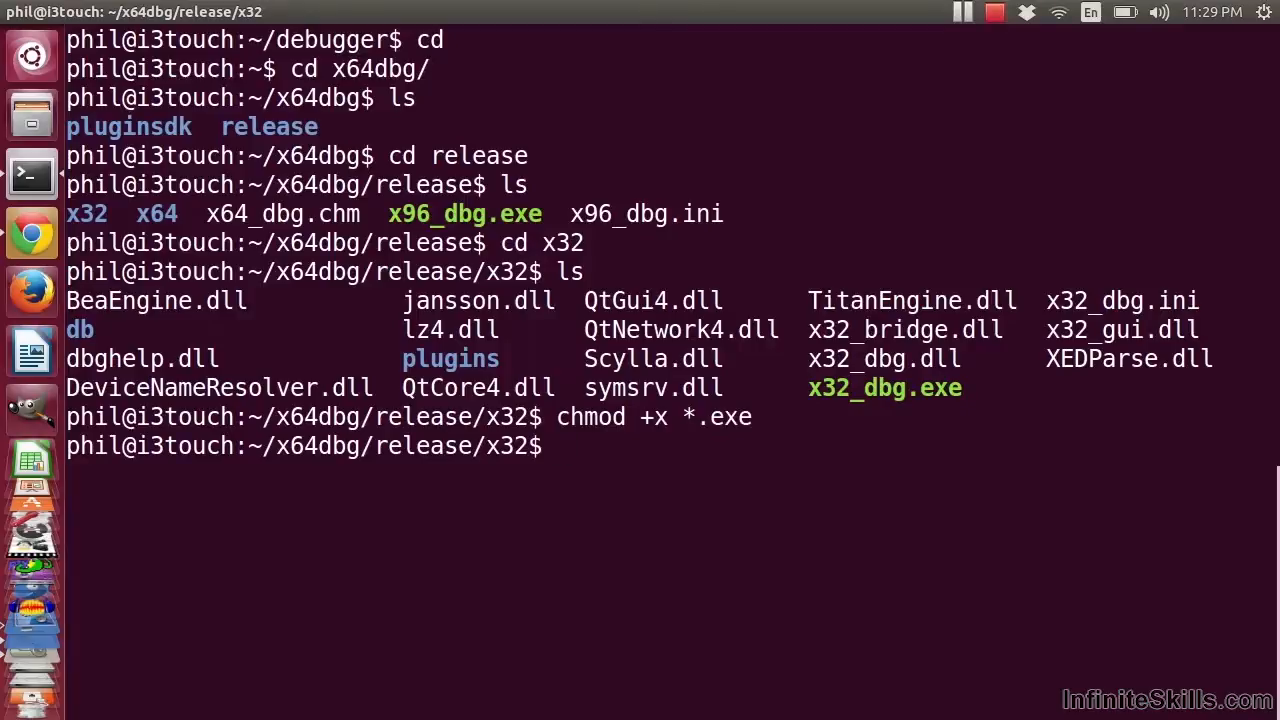
Launch x32_dbg.exe under Wine.
{"action": "type", "text": "wine"}
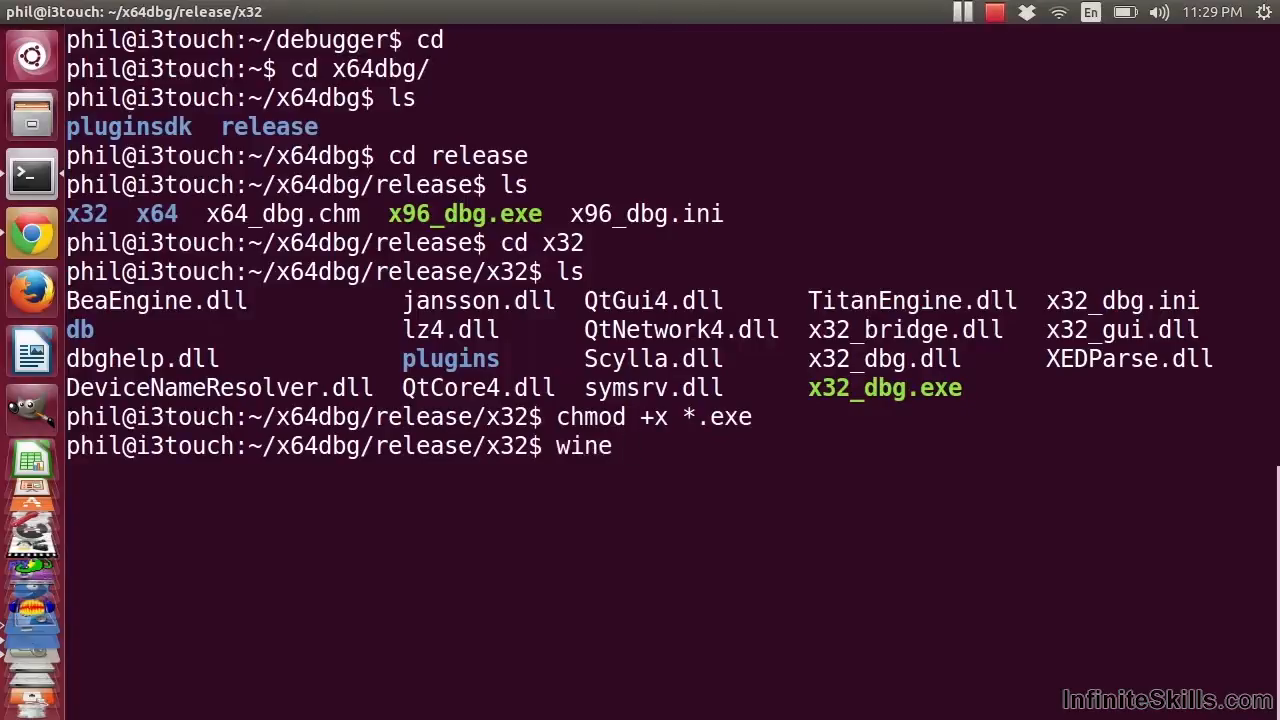
{"action": "type", "text": "./x32_dbg.exe"}
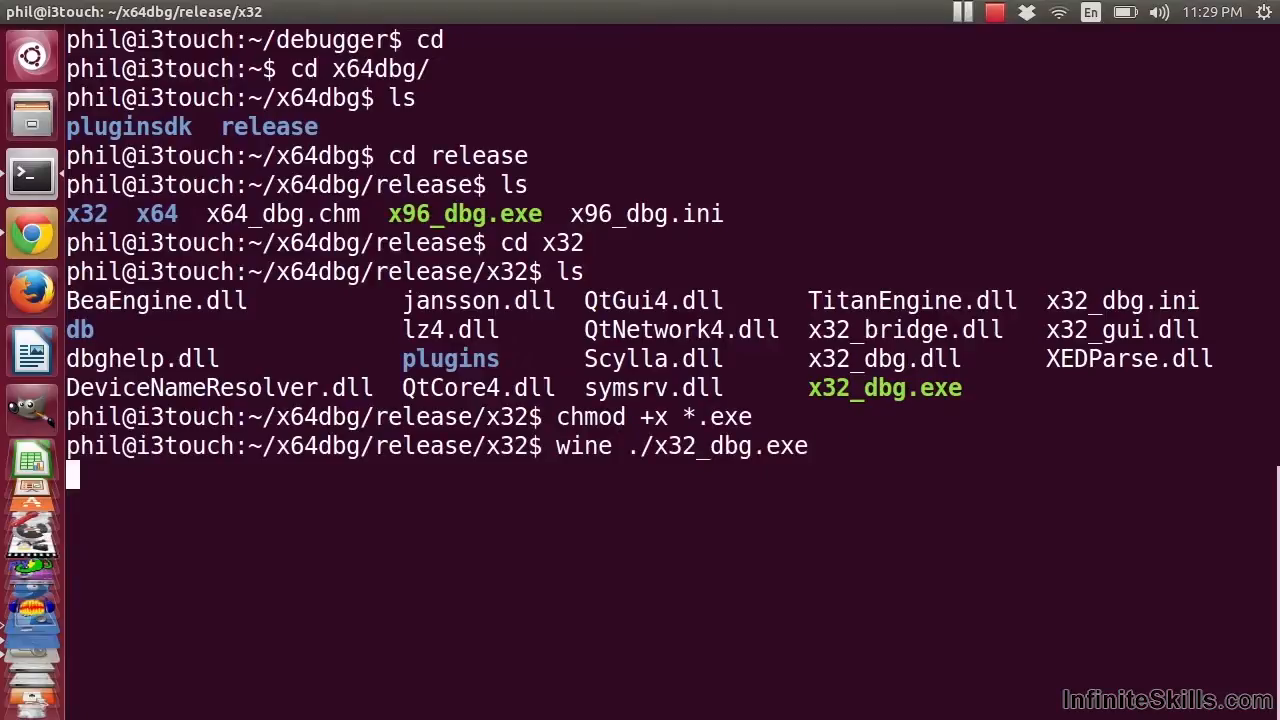
{"action": "key", "text": "Return"}
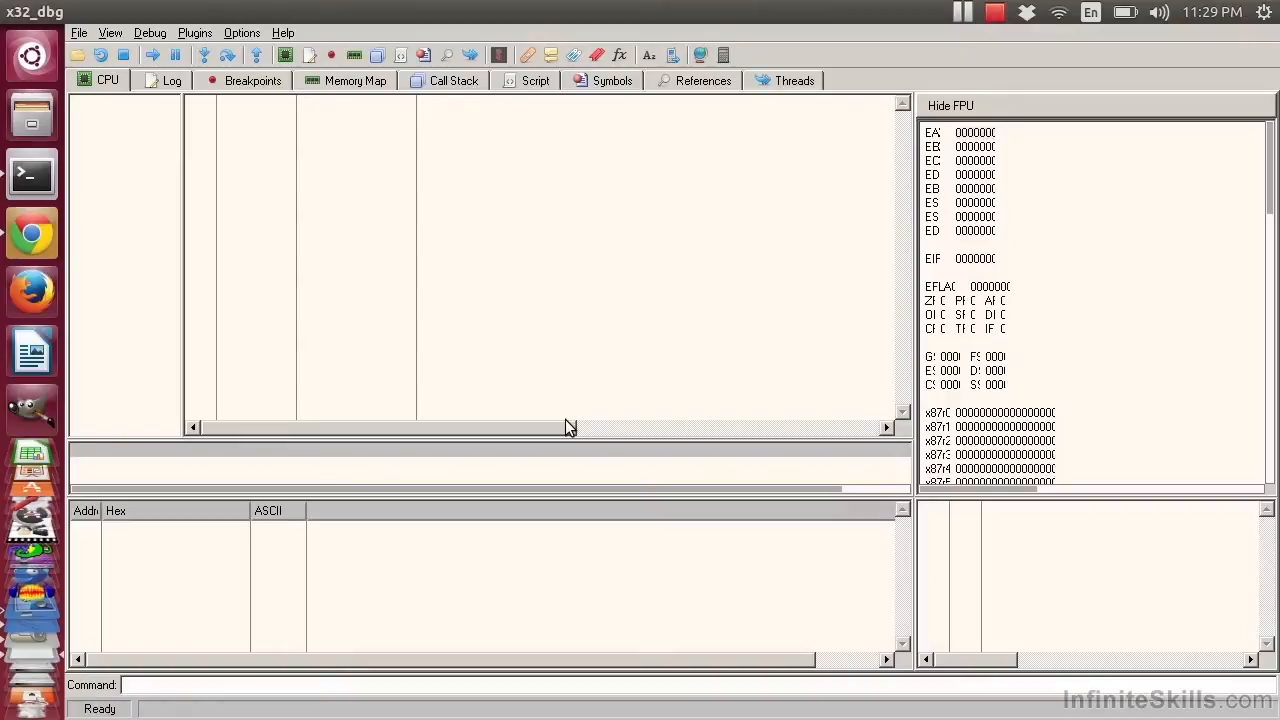
{"action": "mouse_move", "coordinate": [210, 192]}
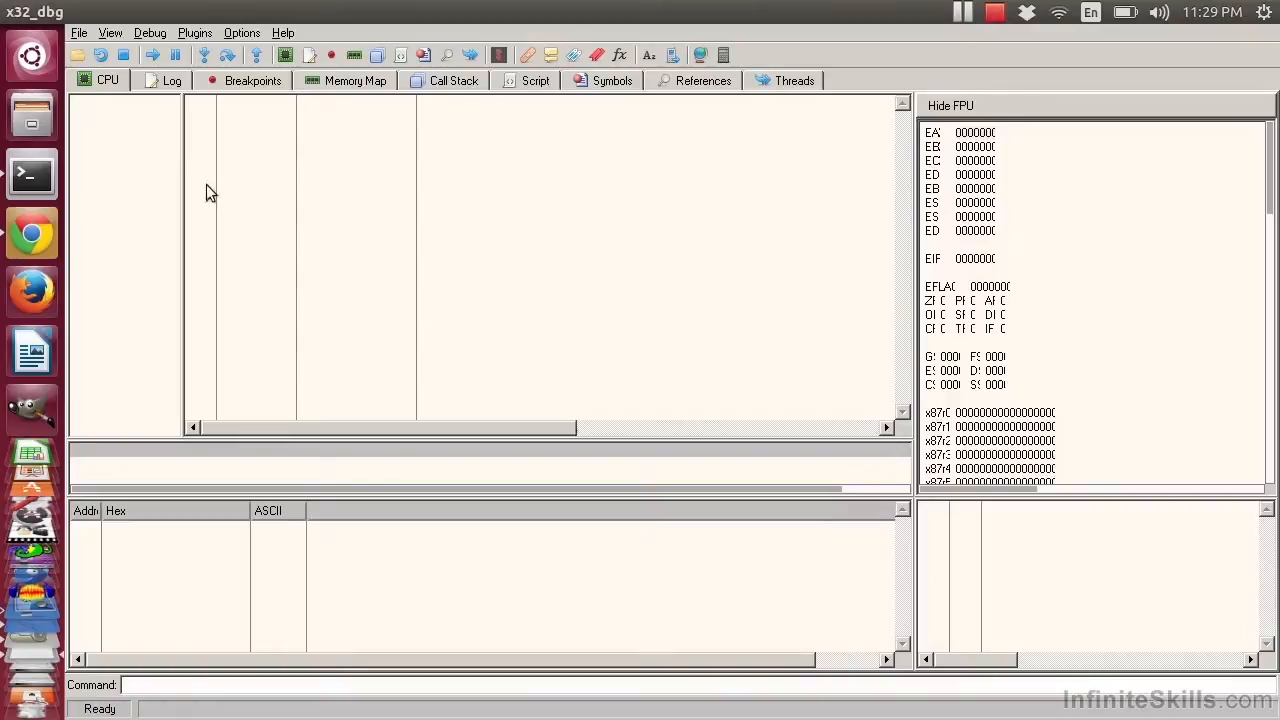
Load x32_dbg.exe itself as the debuggee, then view Preferences and cancel without changes.
{"action": "left_click", "coordinate": [78, 32]}
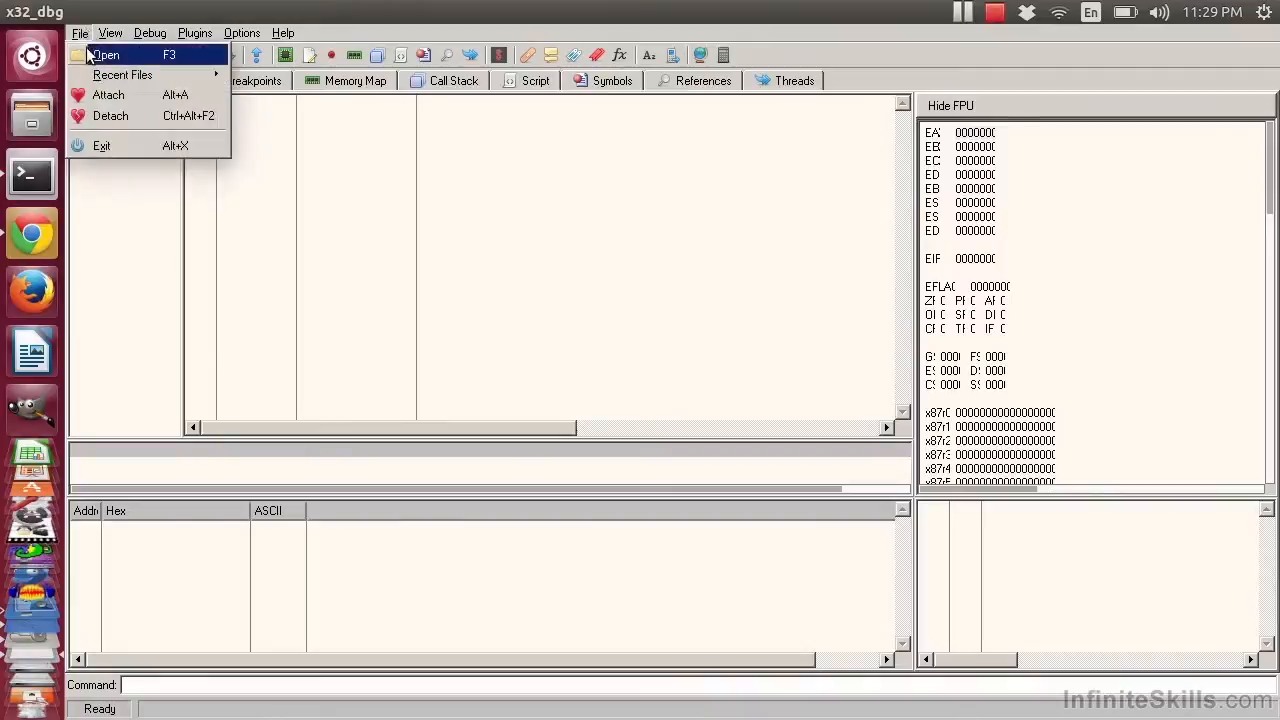
{"action": "left_click", "coordinate": [106, 54]}
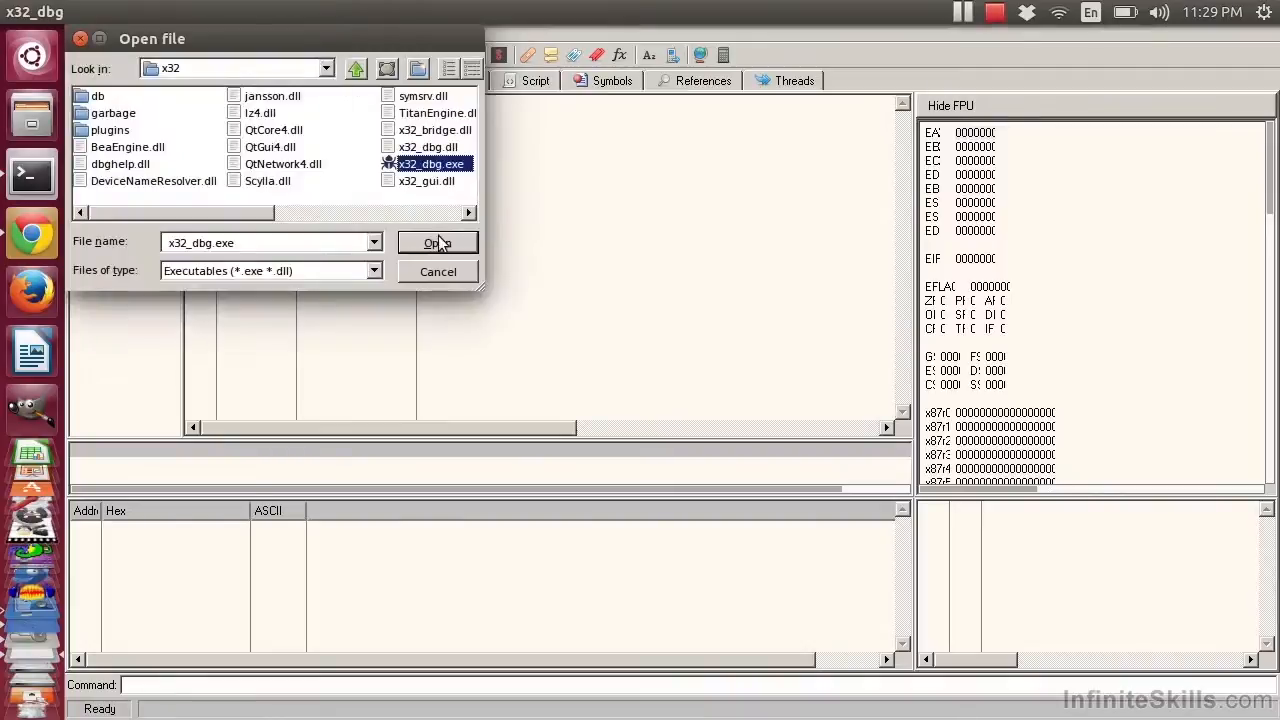
{"action": "left_click", "coordinate": [436, 242]}
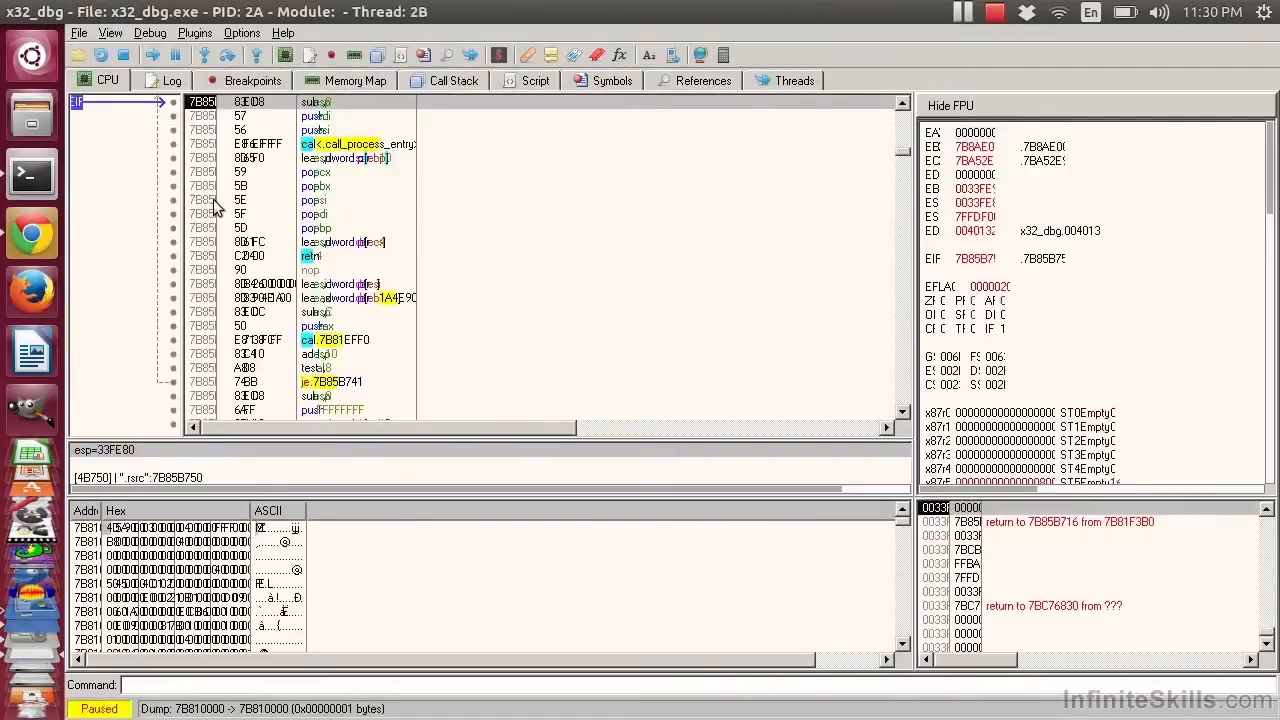
{"action": "left_click", "coordinate": [240, 32]}
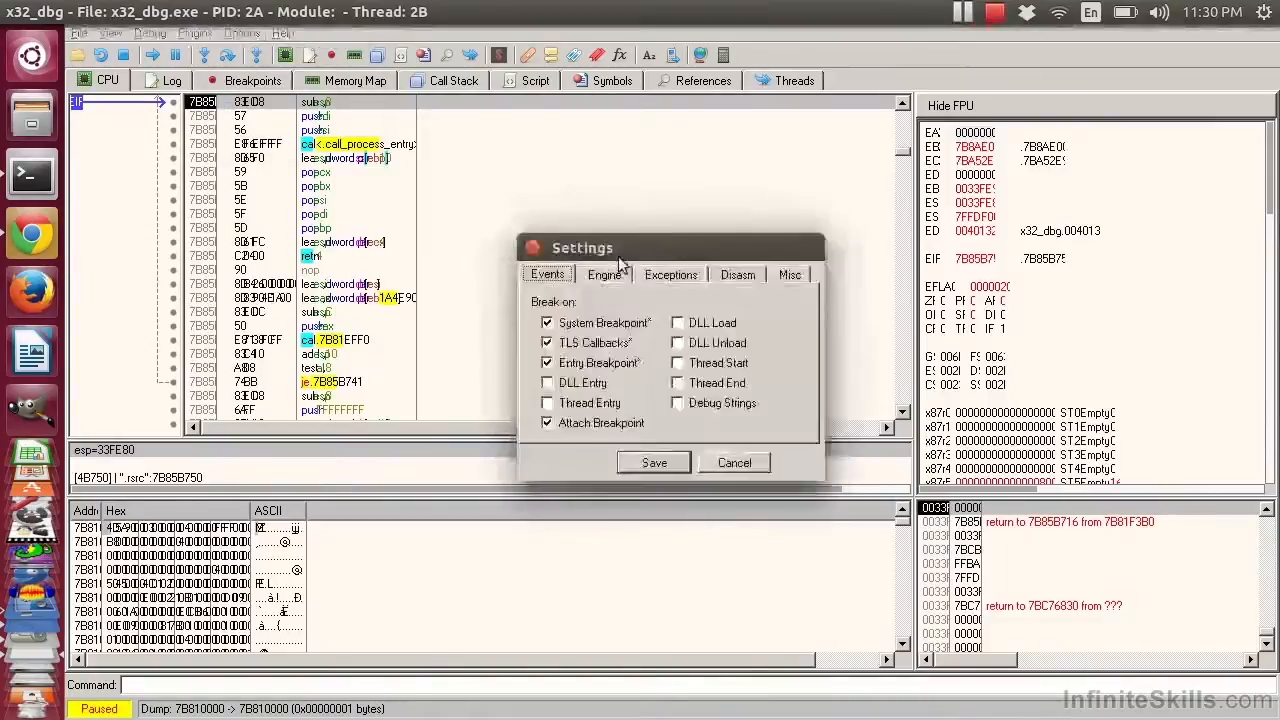
{"action": "left_click", "coordinate": [790, 274]}
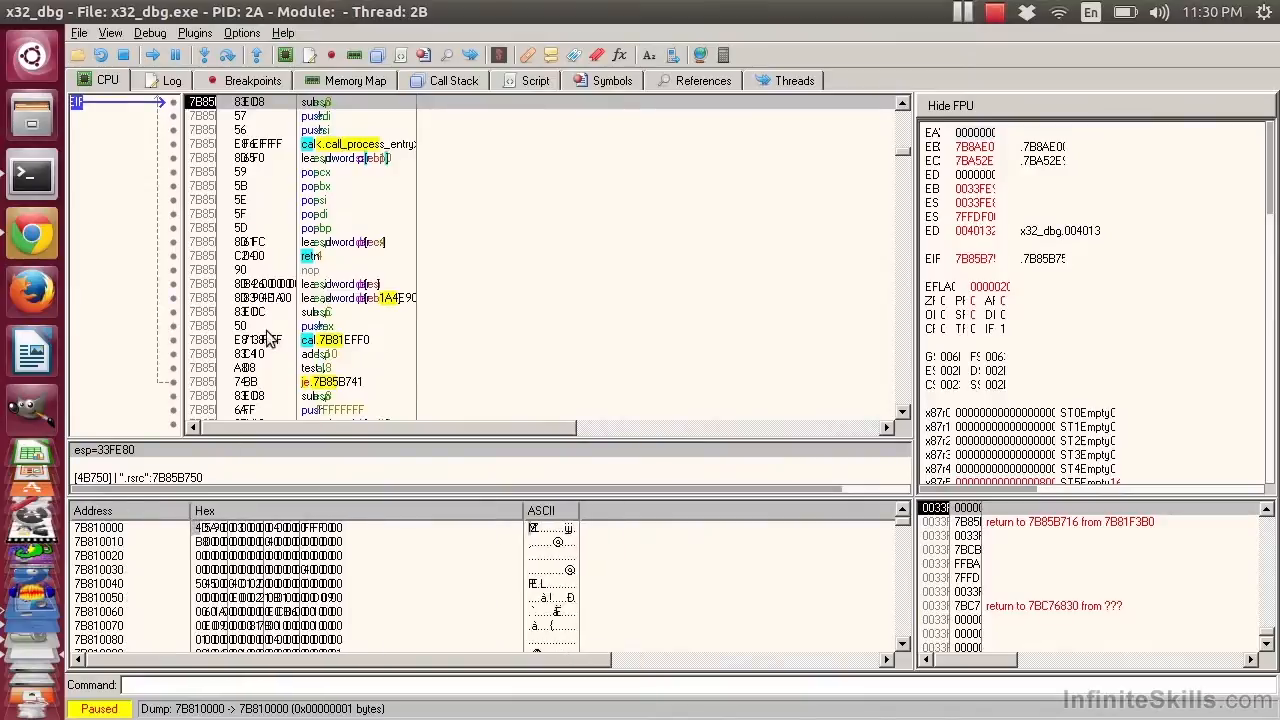
In Appearance, set the disassembly, stack and hex editor font sizes to 12 and save.
{"action": "left_click", "coordinate": [242, 32]}
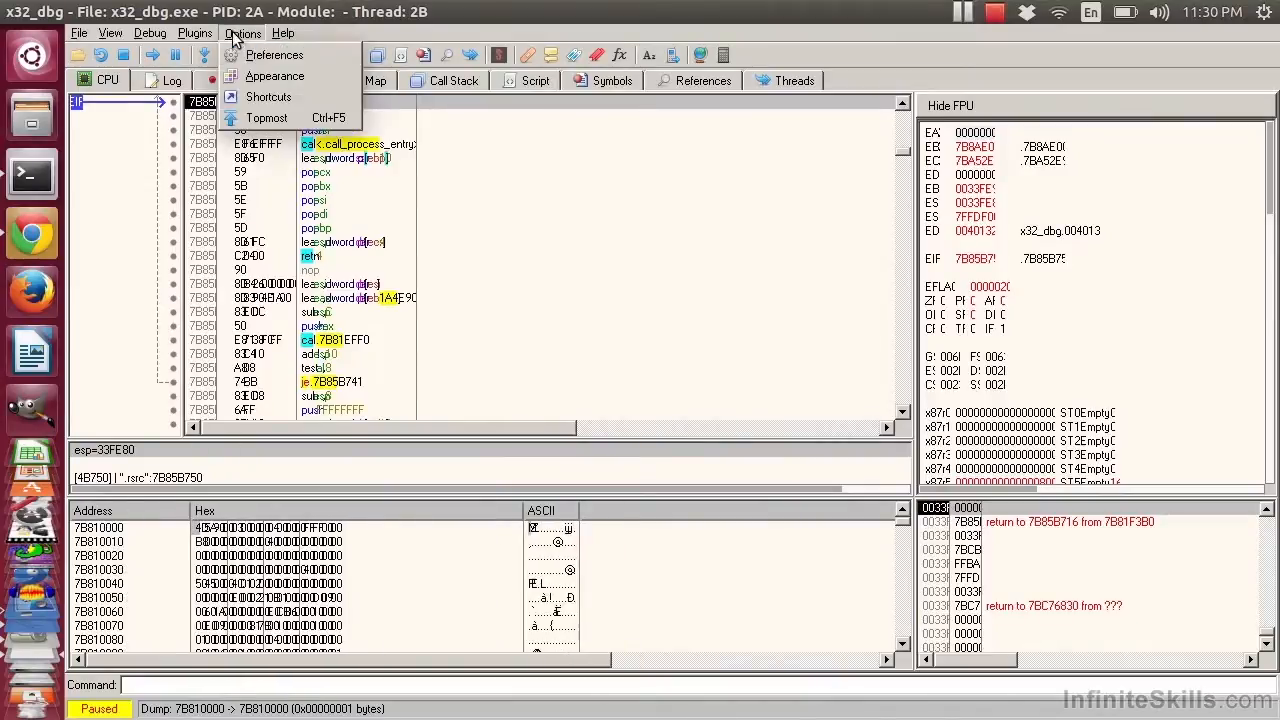
{"action": "mouse_move", "coordinate": [274, 76]}
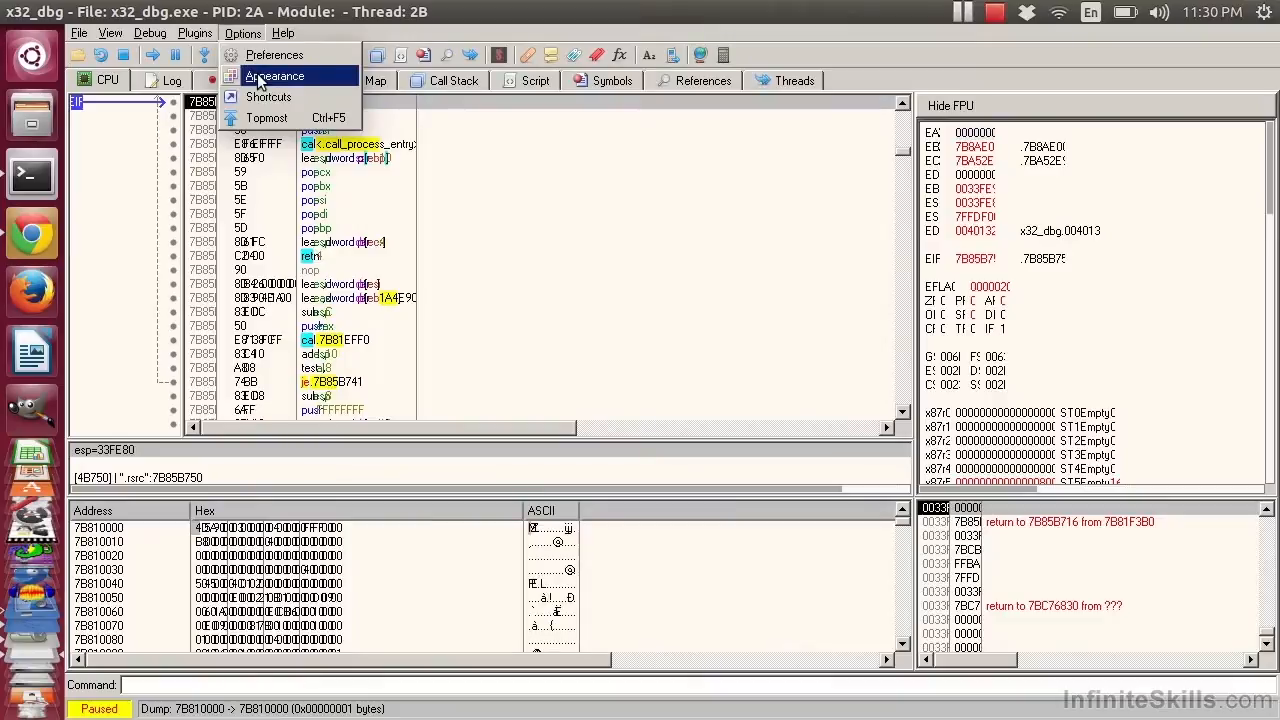
{"action": "left_click", "coordinate": [276, 76]}
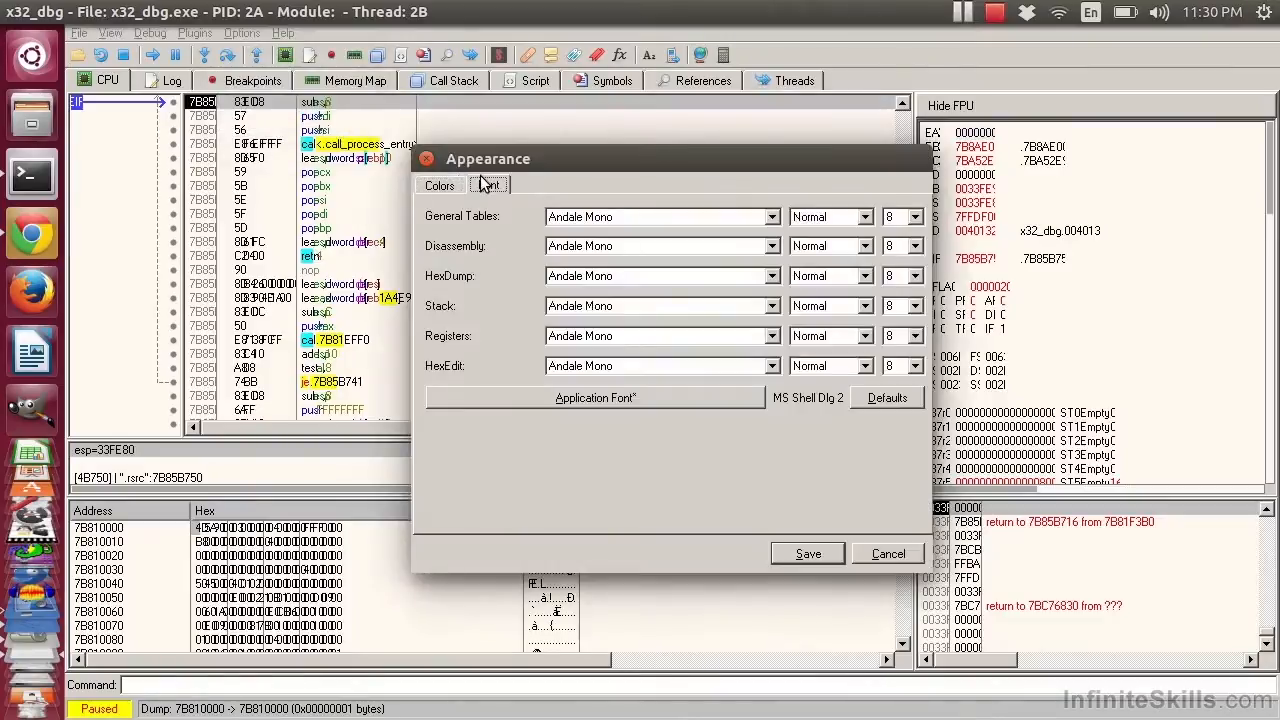
{"action": "left_click", "coordinate": [916, 216]}
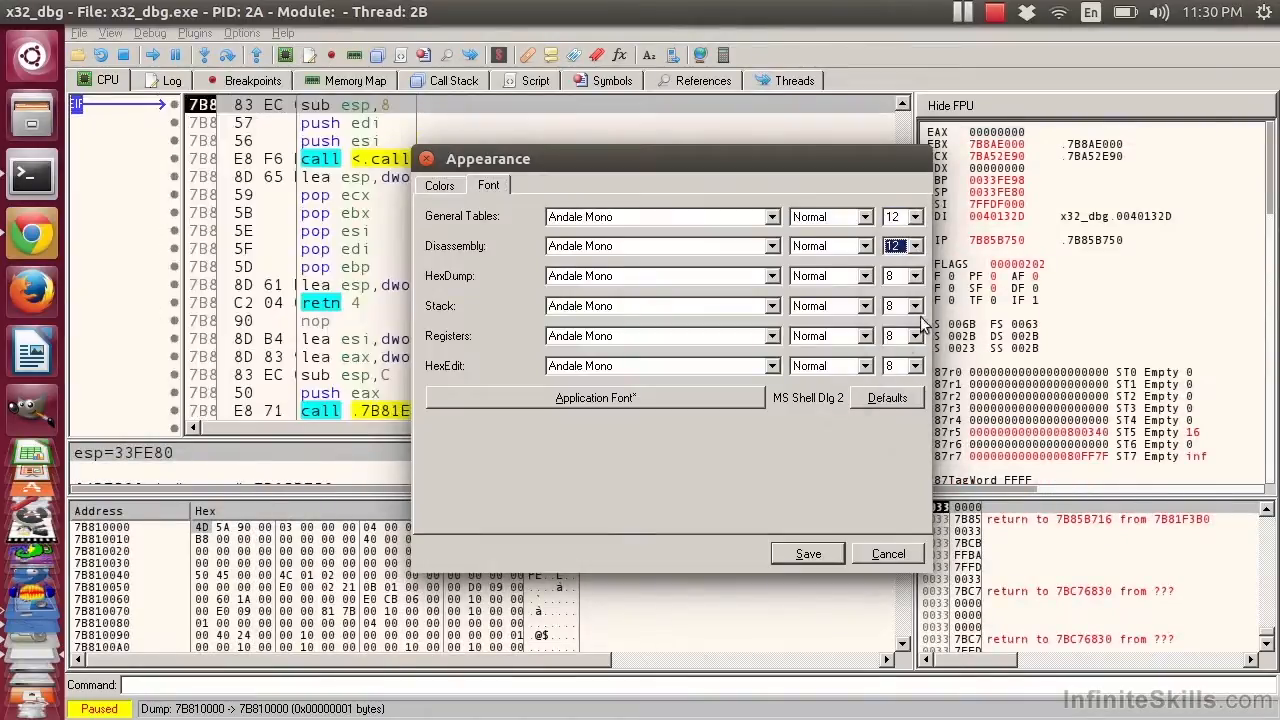
{"action": "left_click", "coordinate": [916, 270]}
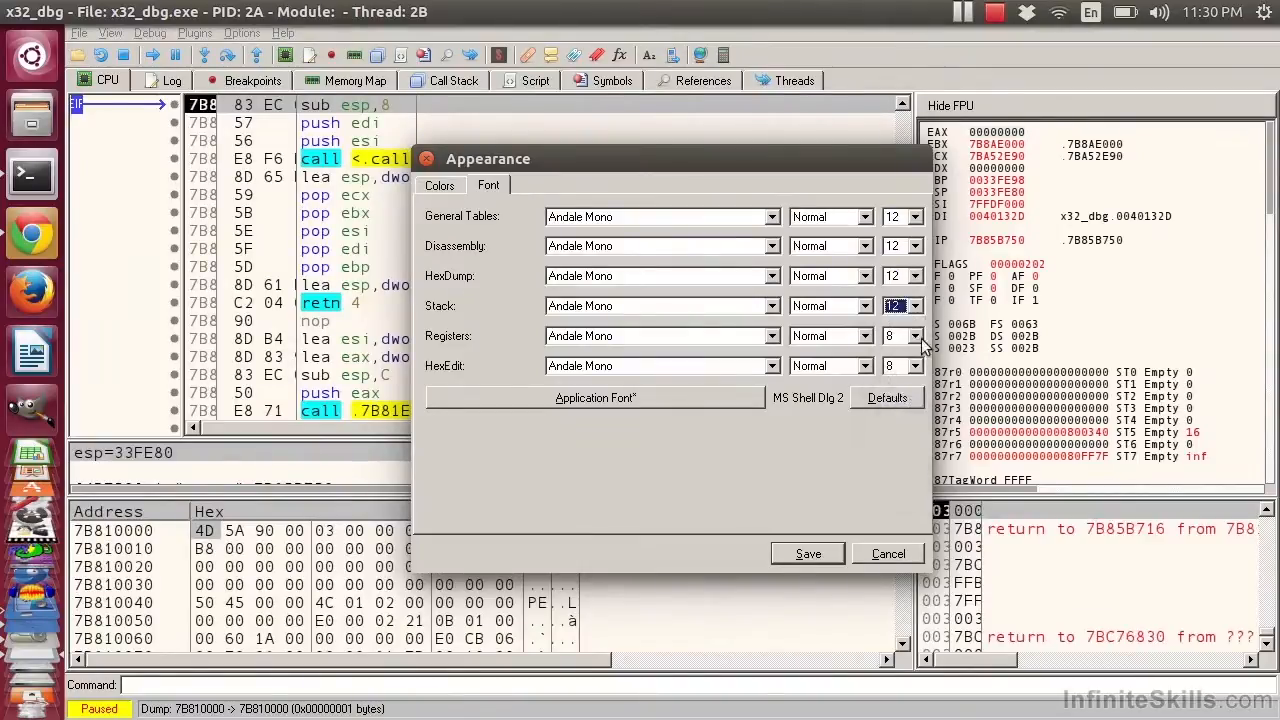
{"action": "left_click", "coordinate": [912, 364]}
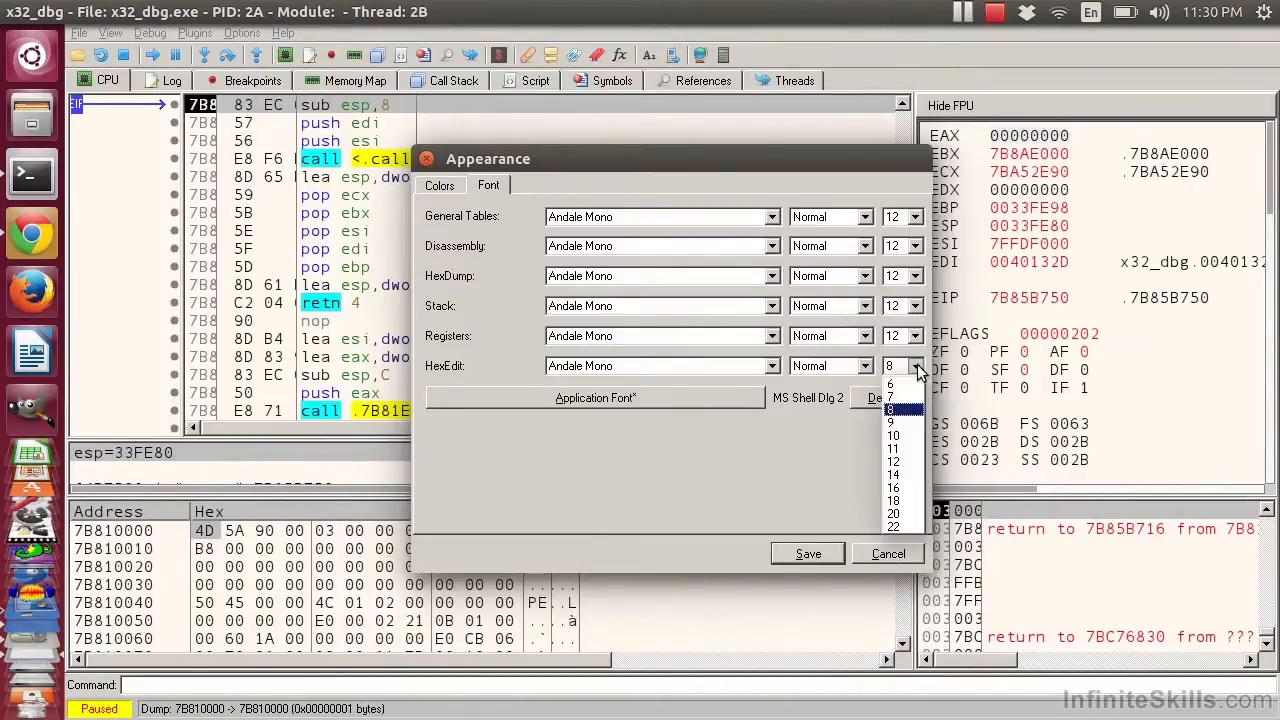
{"action": "left_click", "coordinate": [892, 460]}
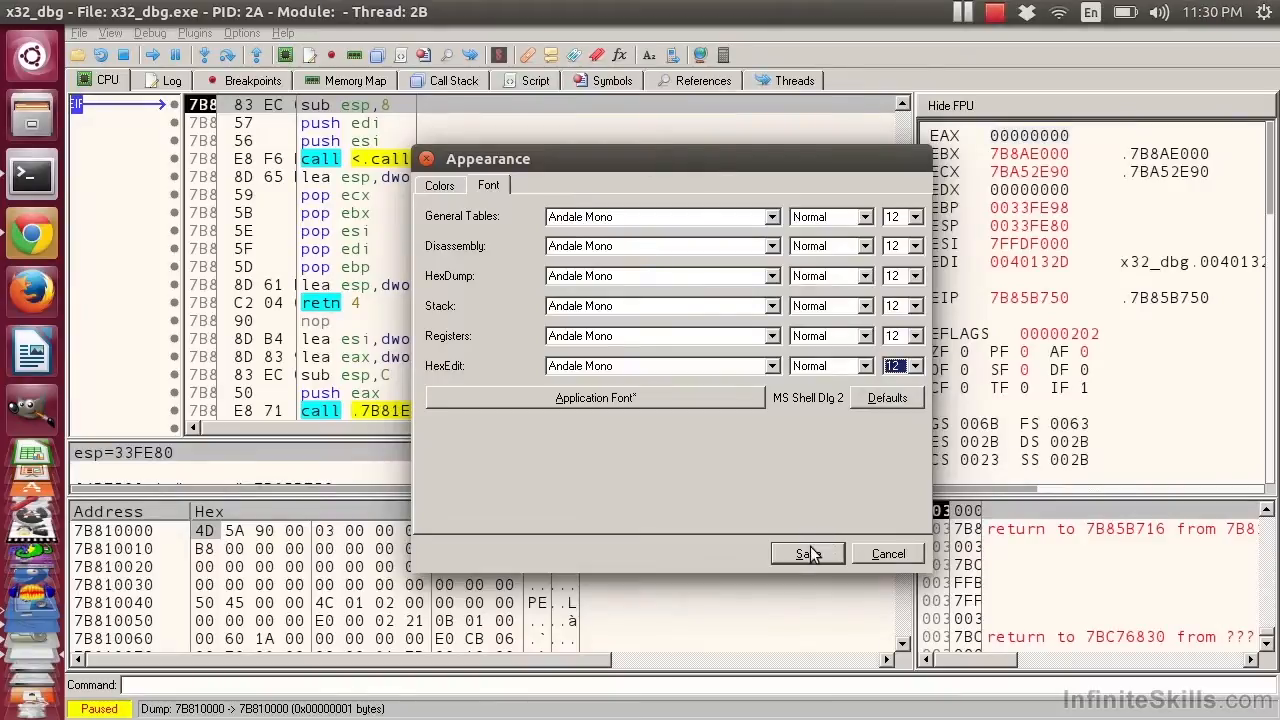
{"action": "left_click", "coordinate": [806, 554]}
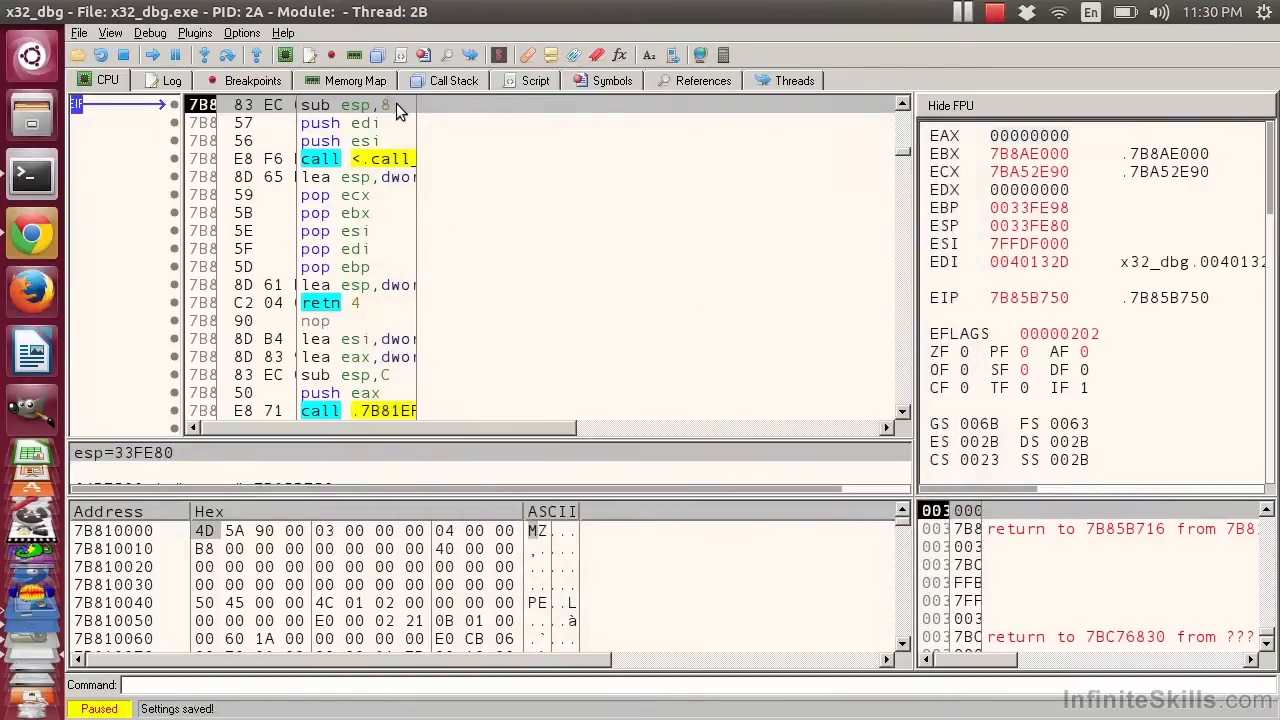